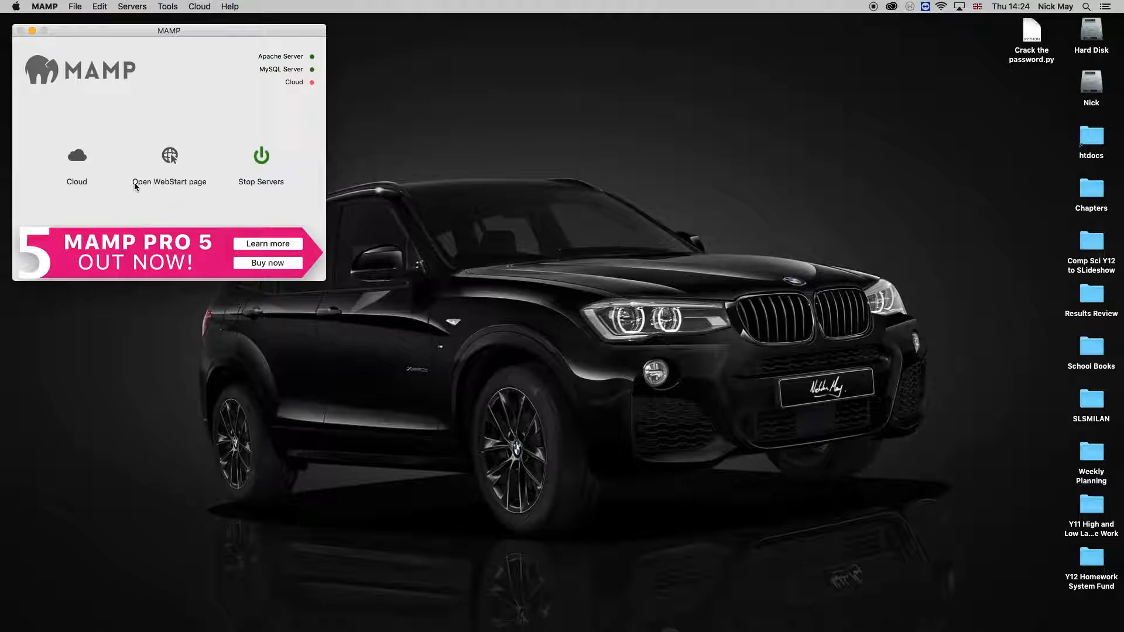
Open the MAMP WebStart page to reach phpMyAdmin on localhost
left_click(170, 156)
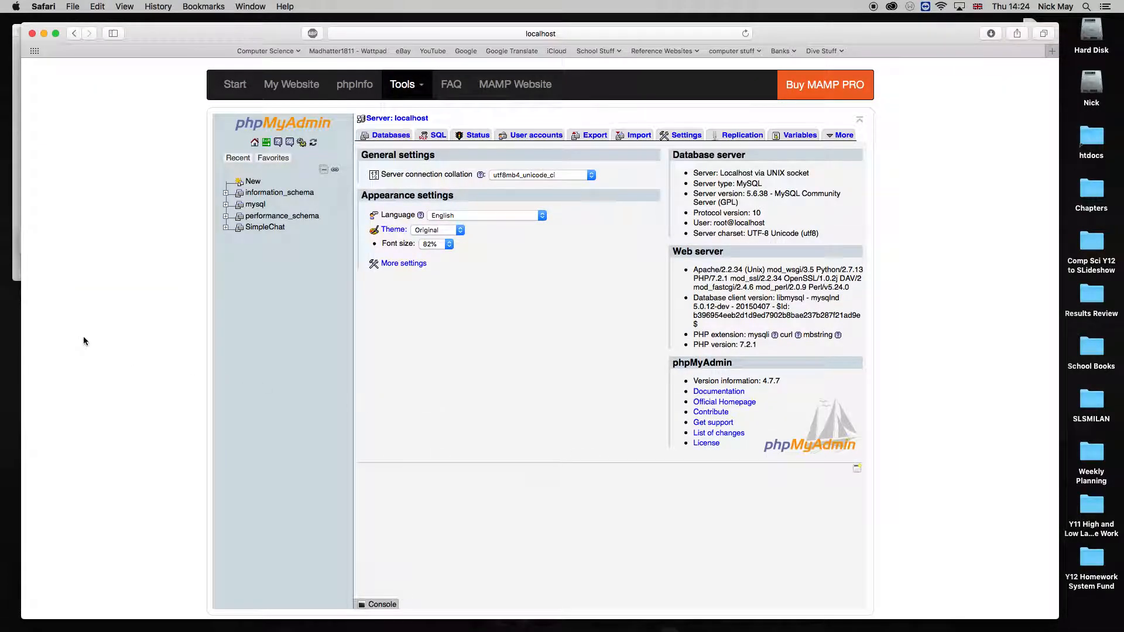
mouse_move(304, 326)
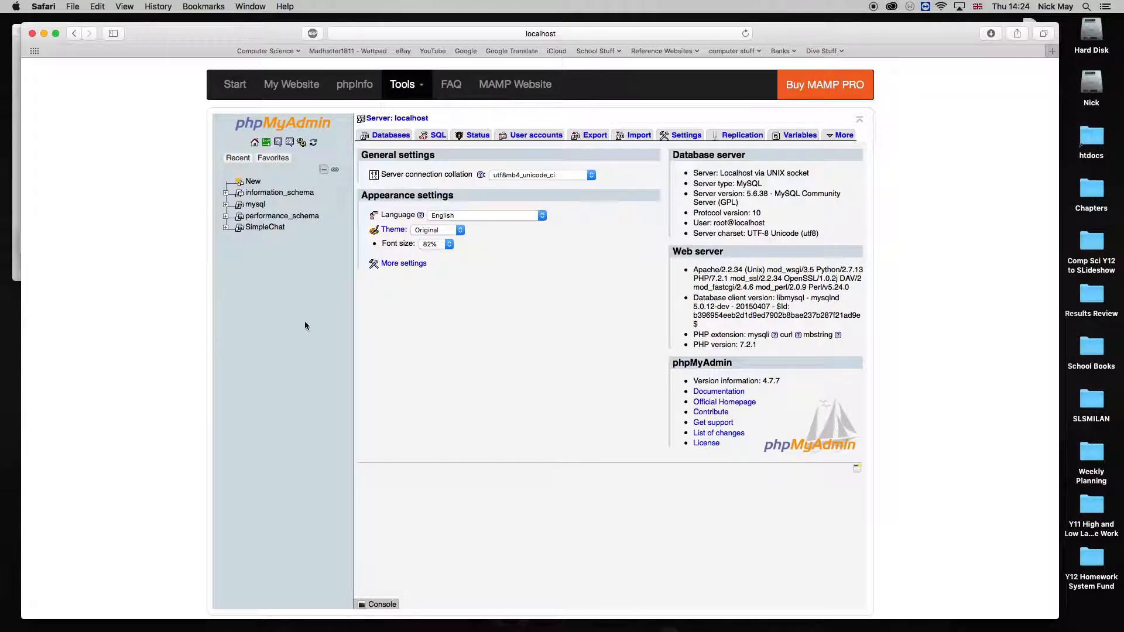
Open SimpleChat's Chat1 table and browse its empty ID and Message columns
left_click(252, 182)
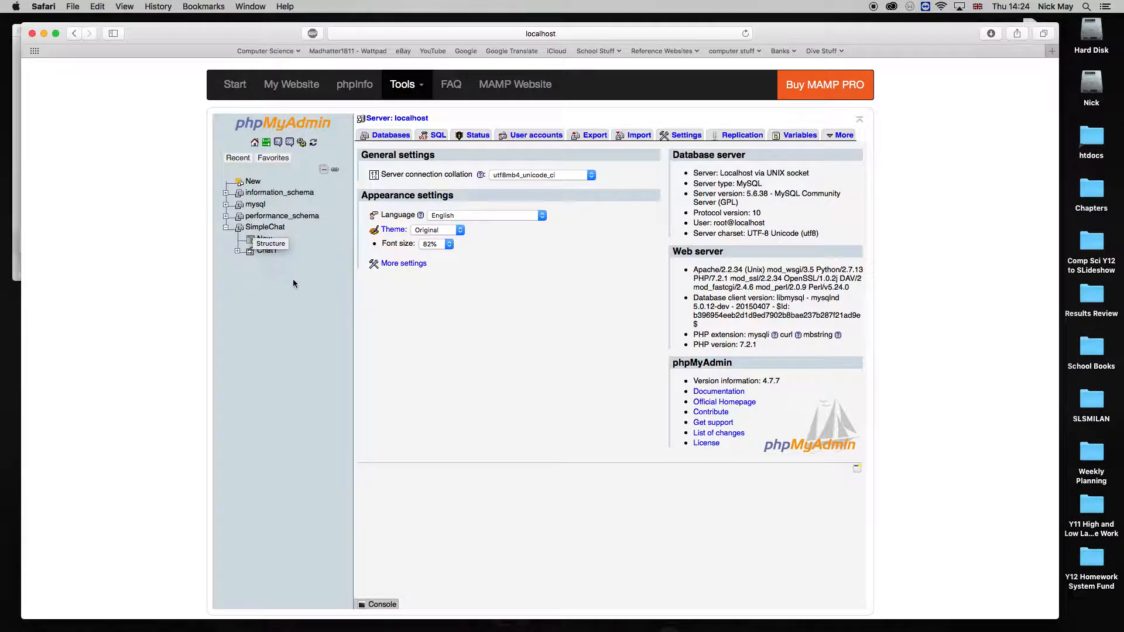
left_click(266, 250)
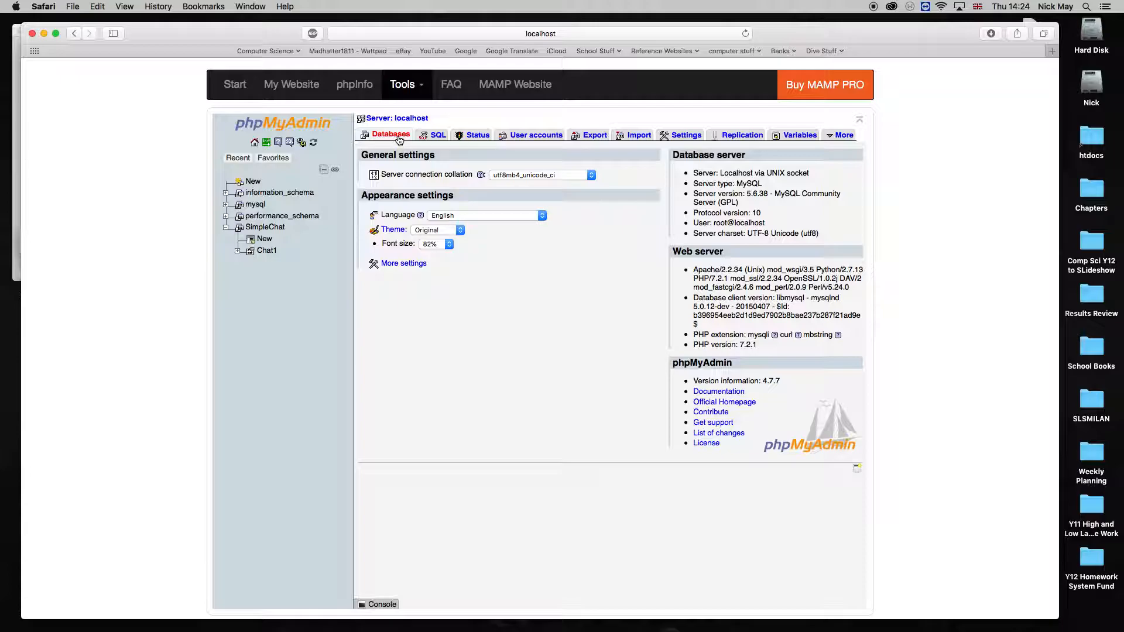
left_click(390, 135)
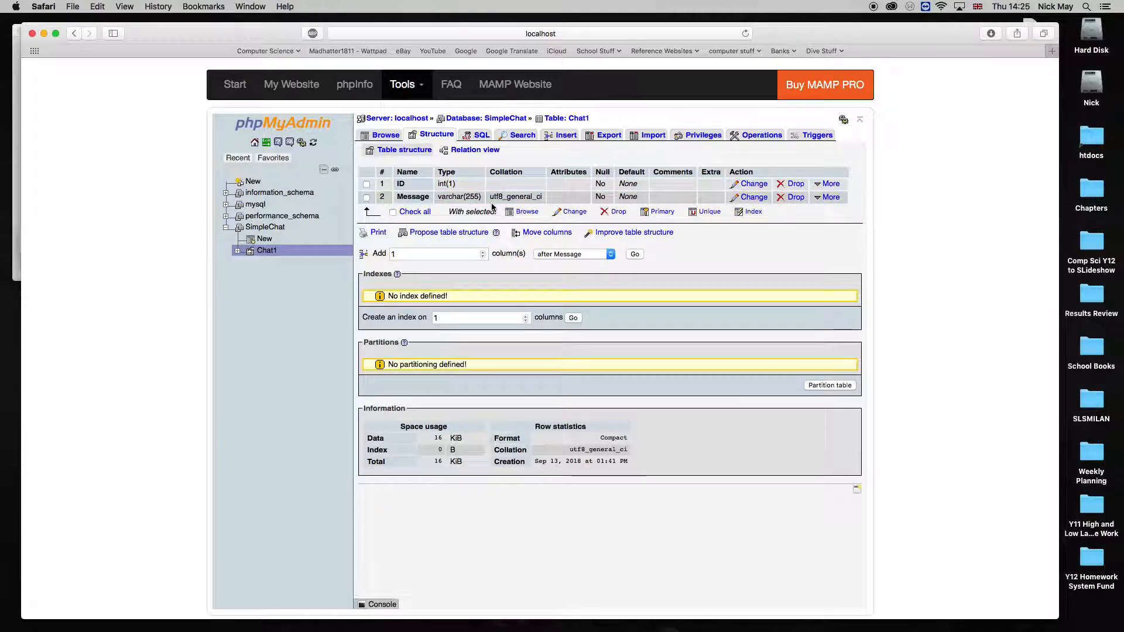
left_click(385, 135)
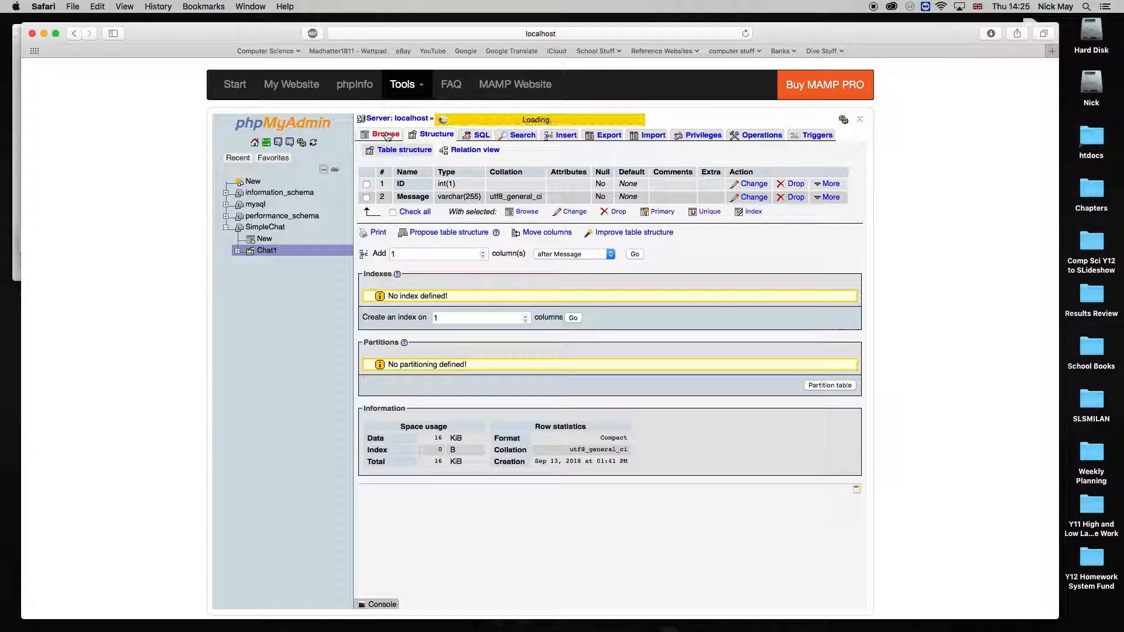
left_click(386, 135)
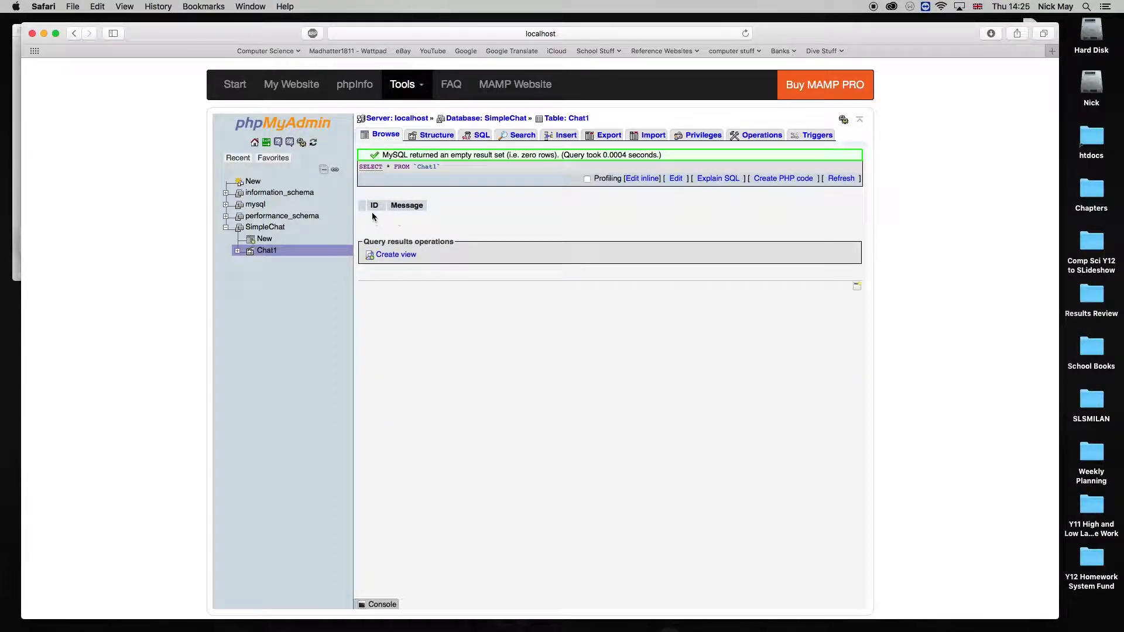
left_click(565, 134)
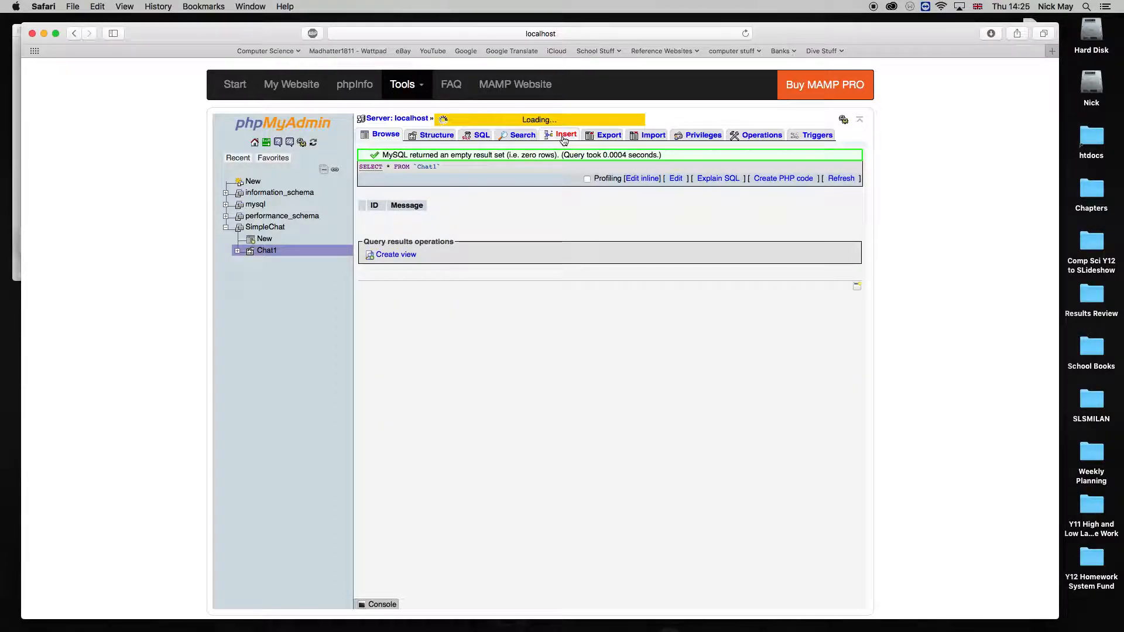
Insert a Chat1 row with ID 1 and message 'No Messages Yet'
left_click(565, 135)
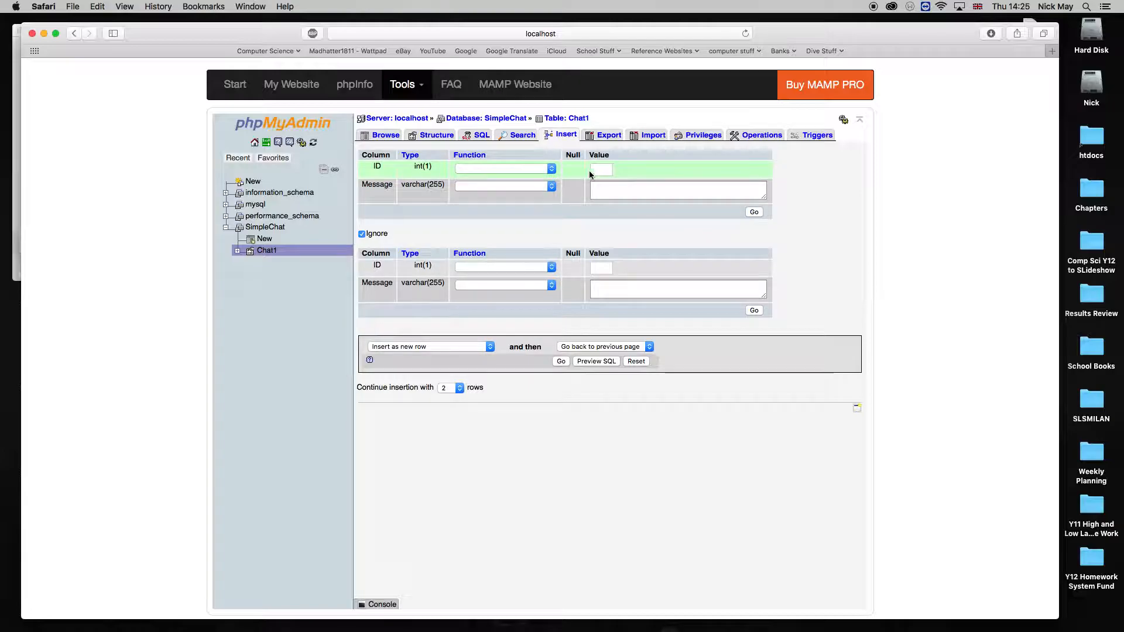
type("1")
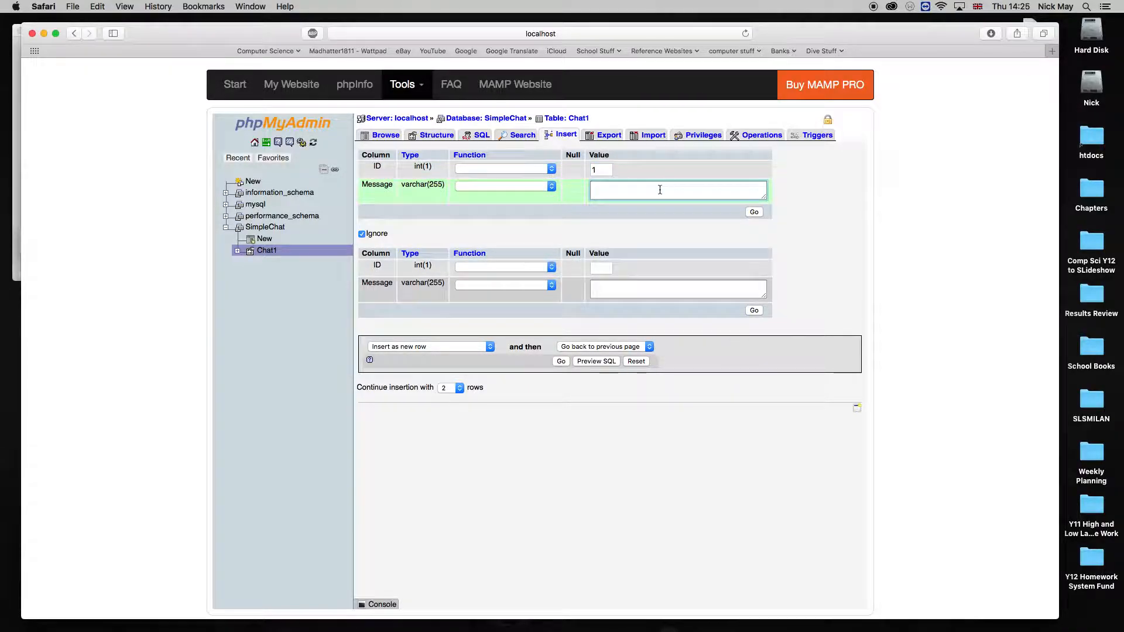
type("N")
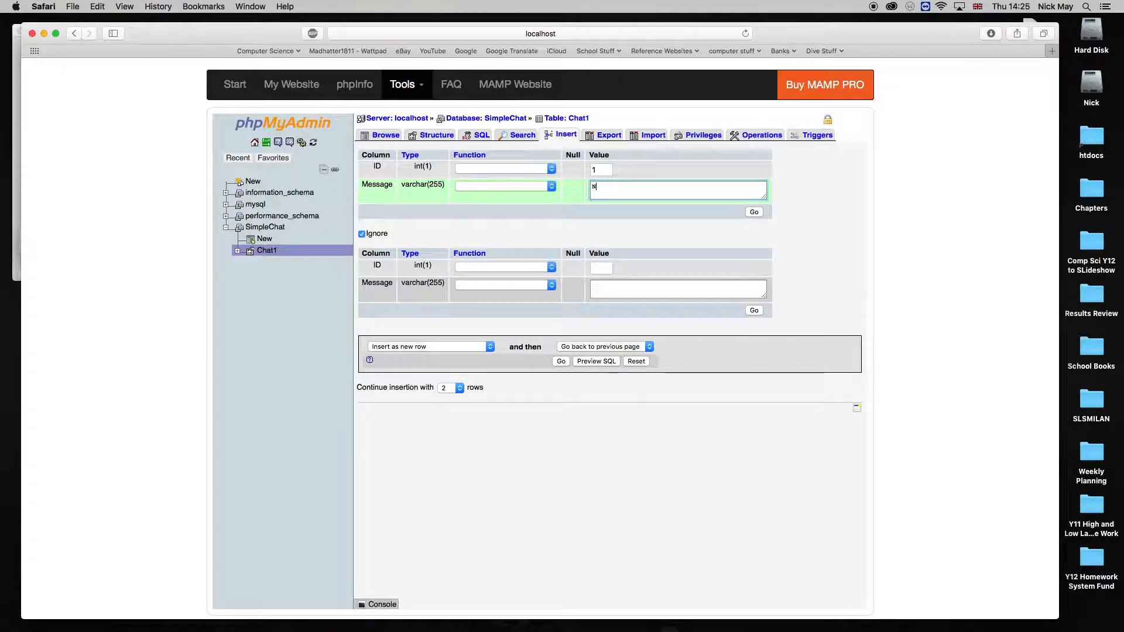
type("o Messages")
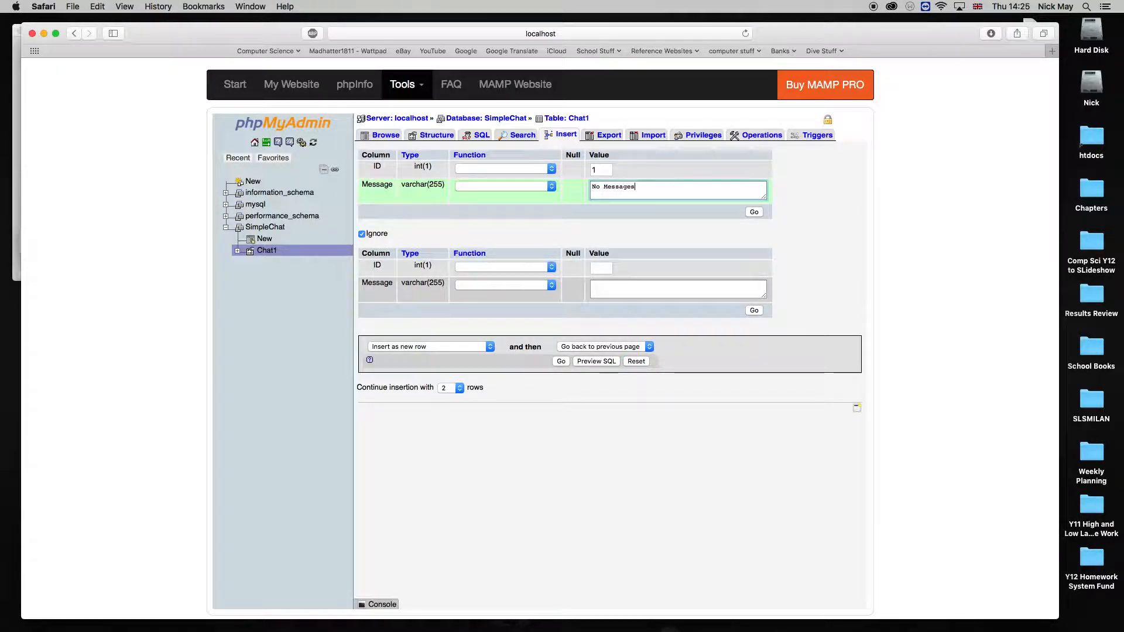
type("Yet")
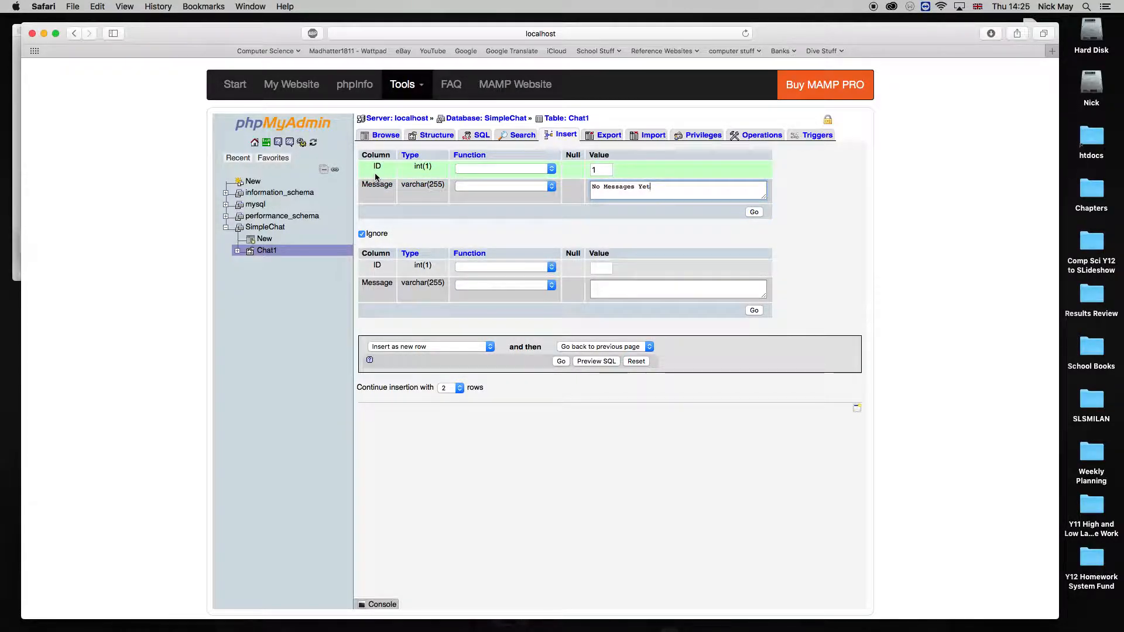
left_click(677, 189)
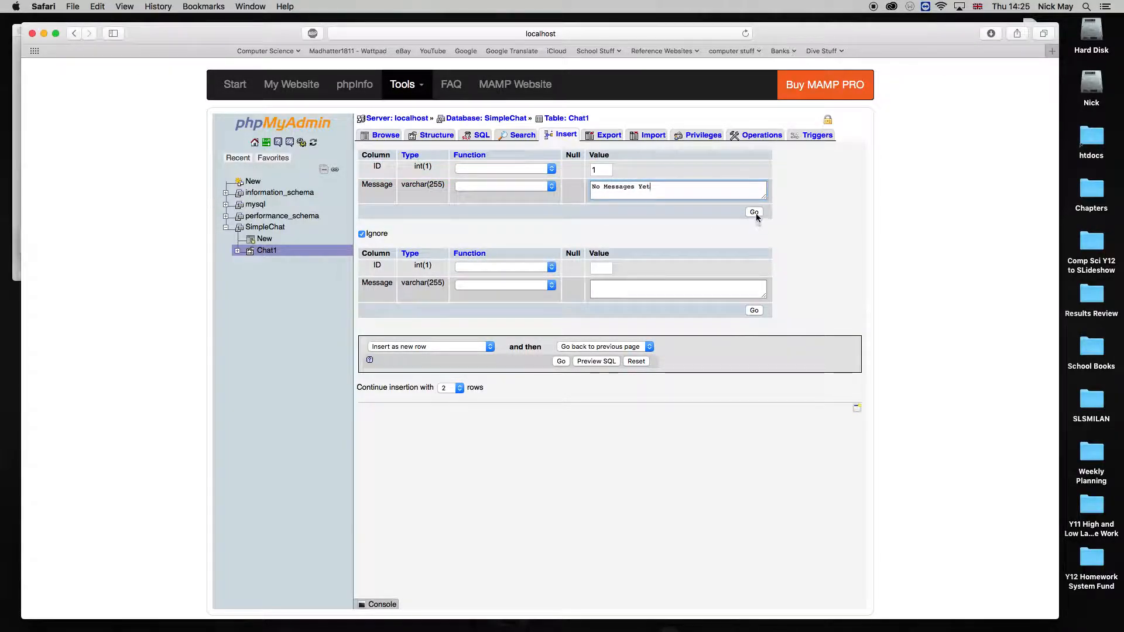
left_click(753, 211)
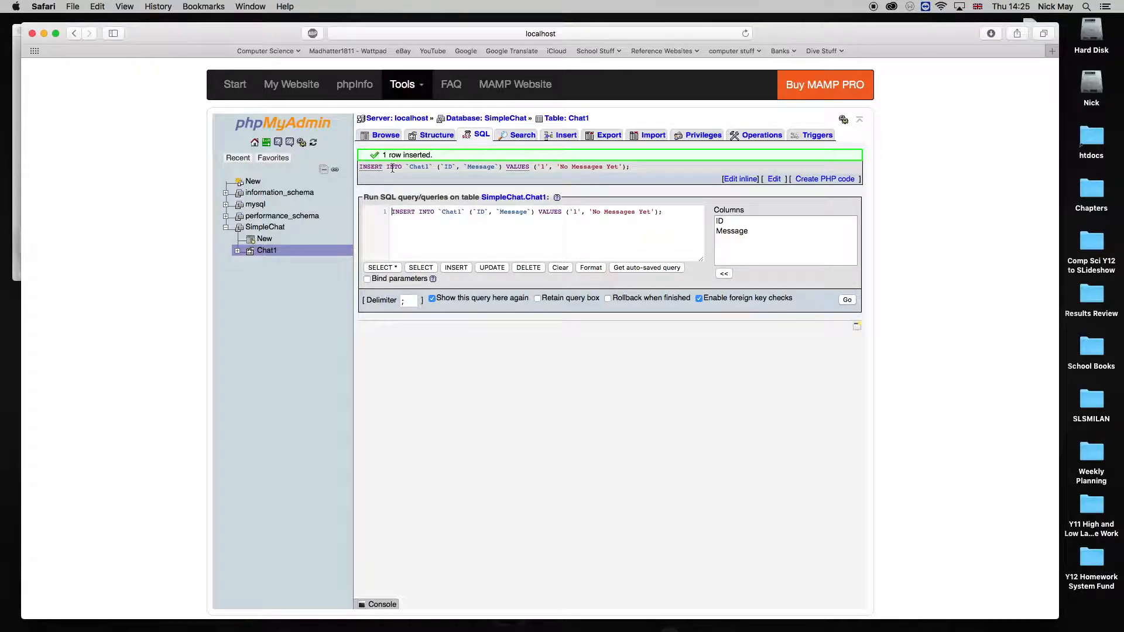
Browse Chat1 to confirm the single row, then view its structure
left_click(386, 134)
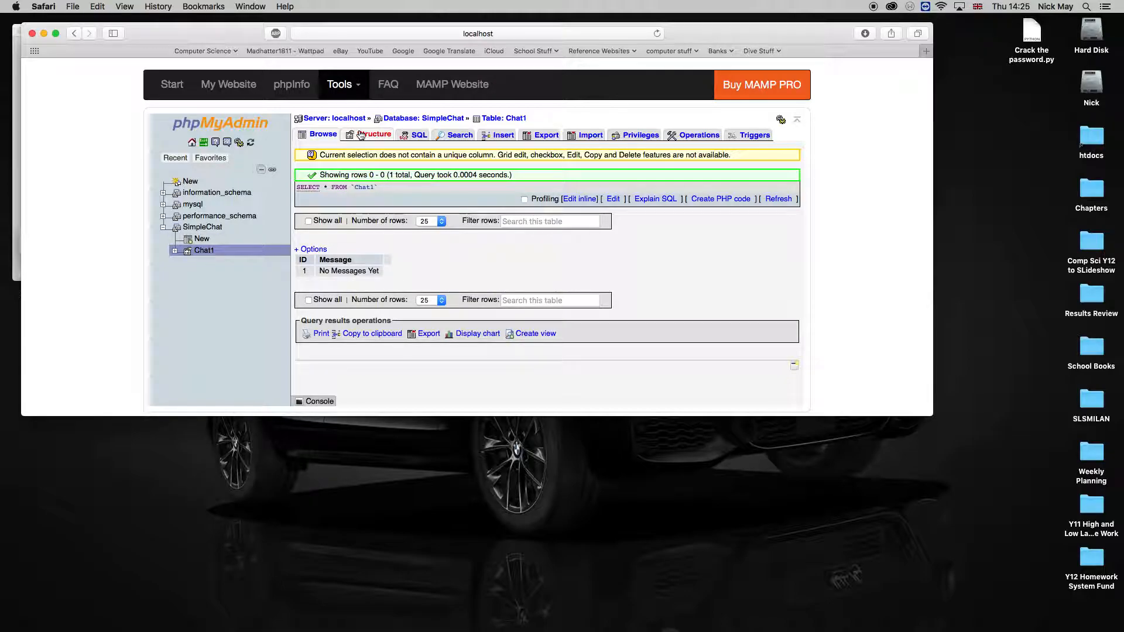
left_click(373, 134)
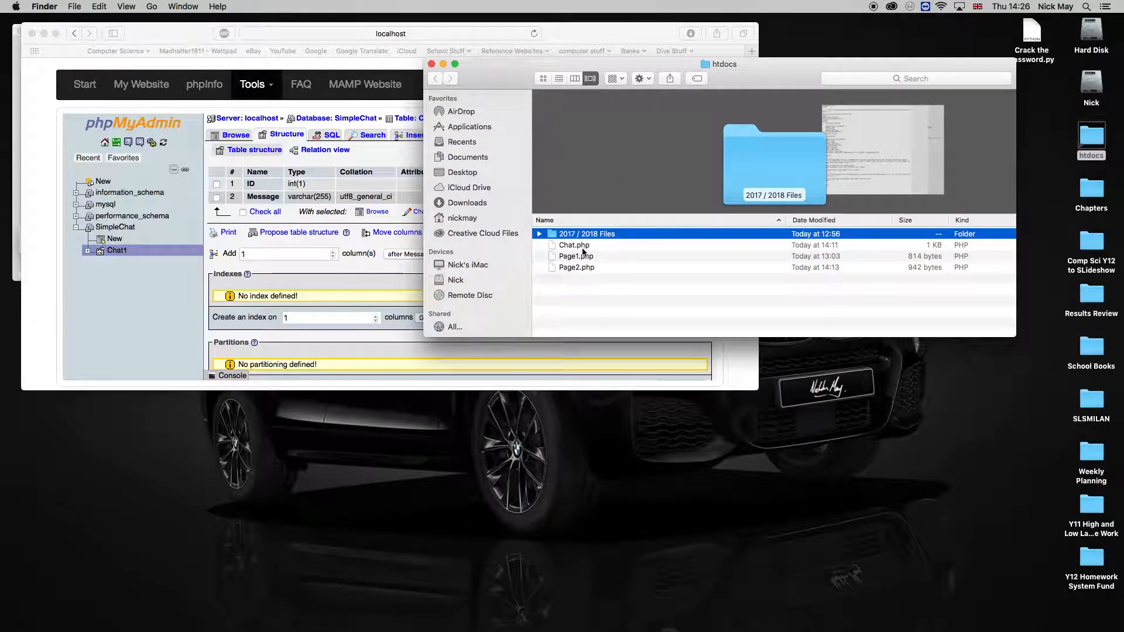
Preview Chat.php, Page1.php and Page2.php in htdocs and open them in Brackets
left_click(574, 245)
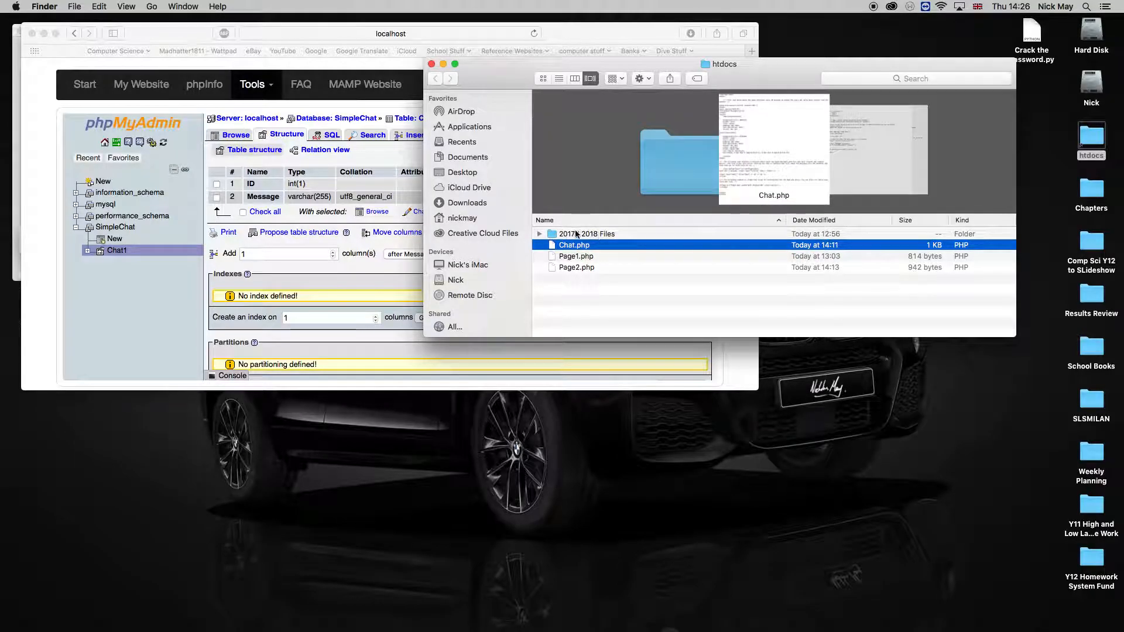
left_click(576, 267)
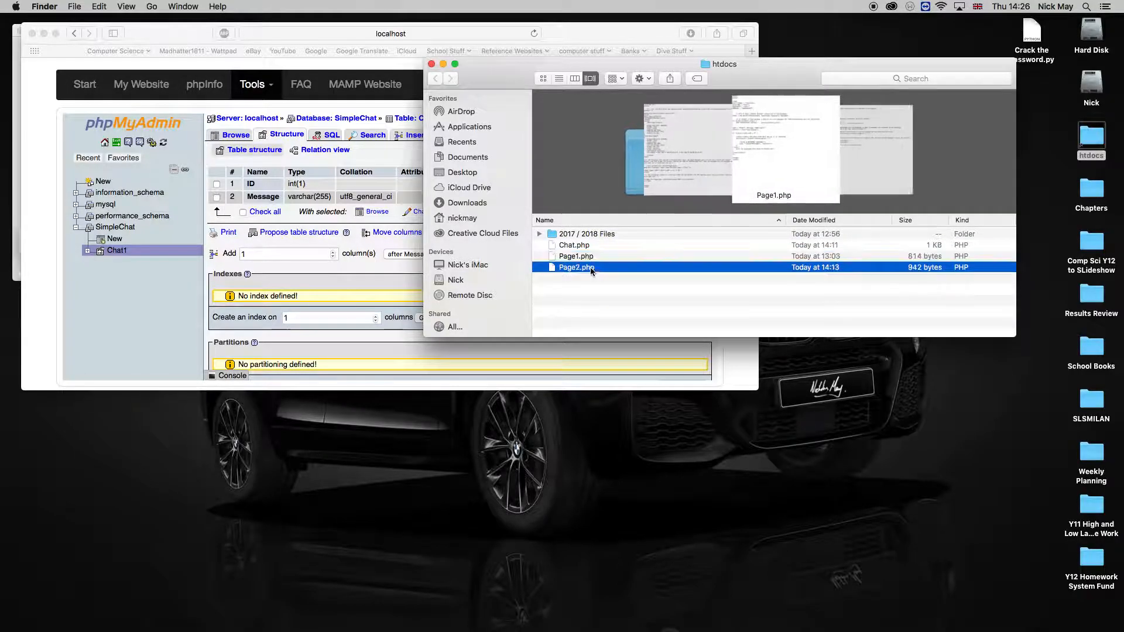
left_click(575, 256)
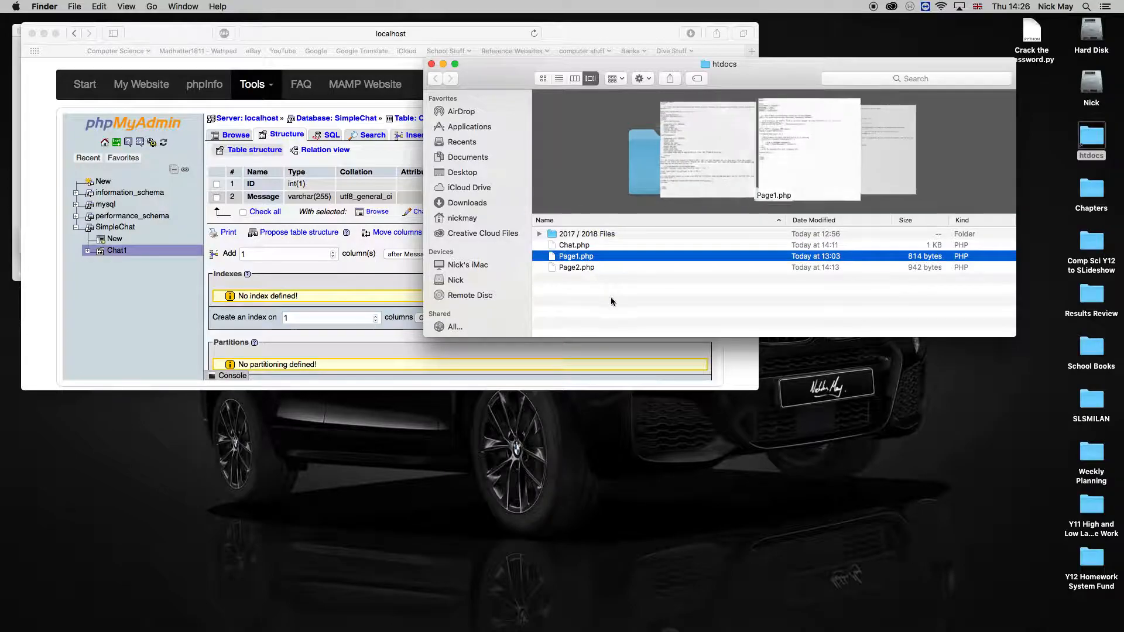
left_click(576, 266)
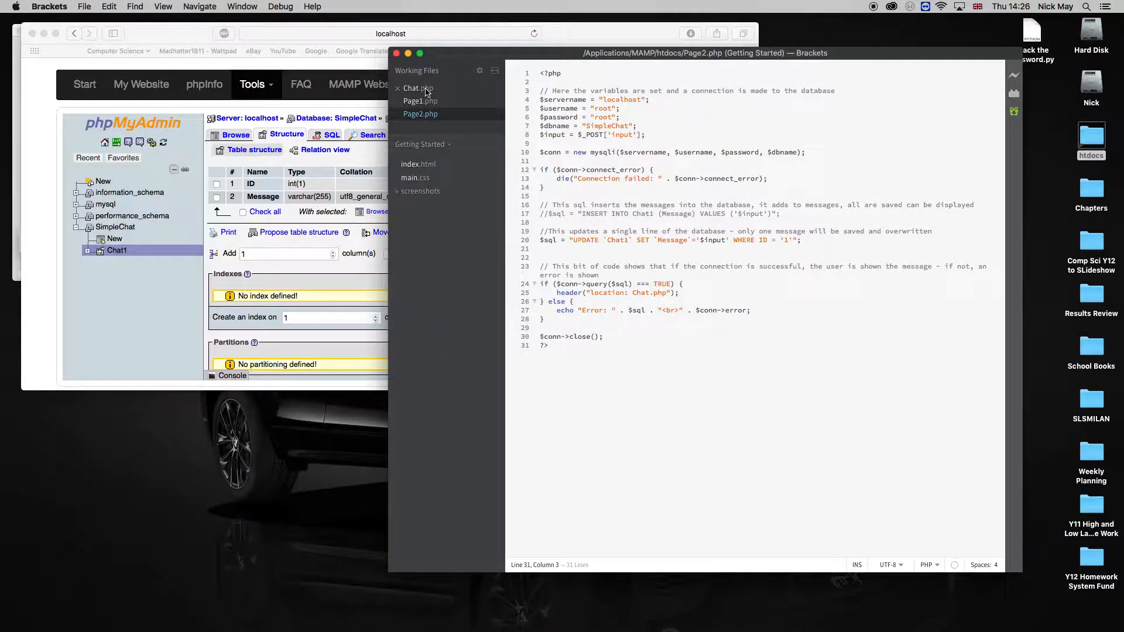
Walk through Chat.php's textarea and submit styles, Page2.php form and Page1.php iframe
left_click(418, 87)
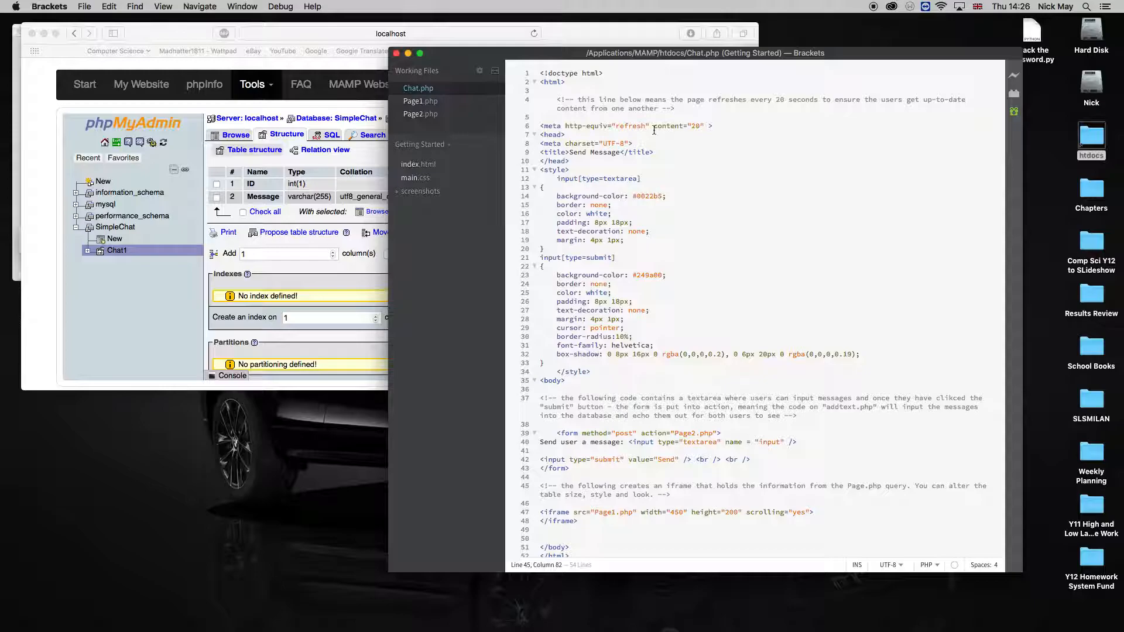
scroll("down", 3)
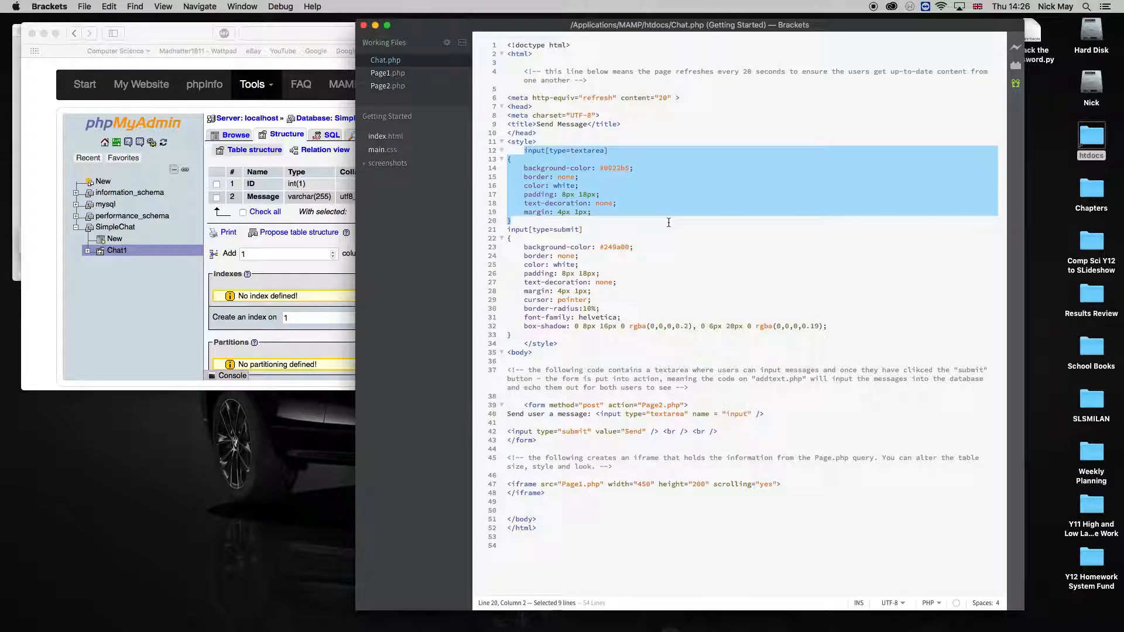
left_click(508, 229)
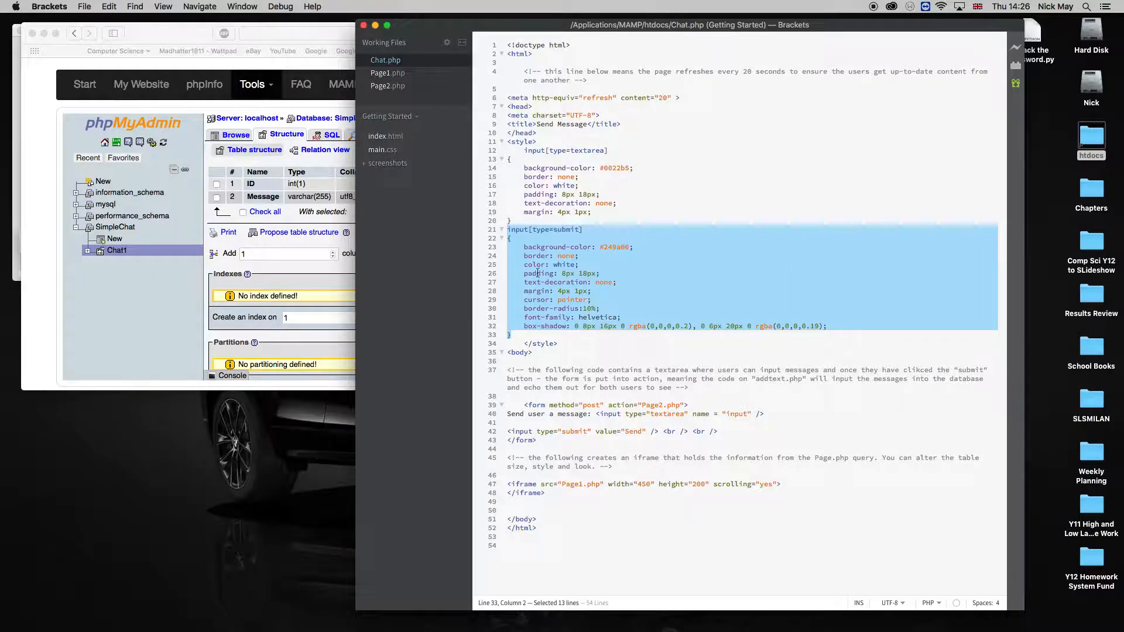
left_click(591, 352)
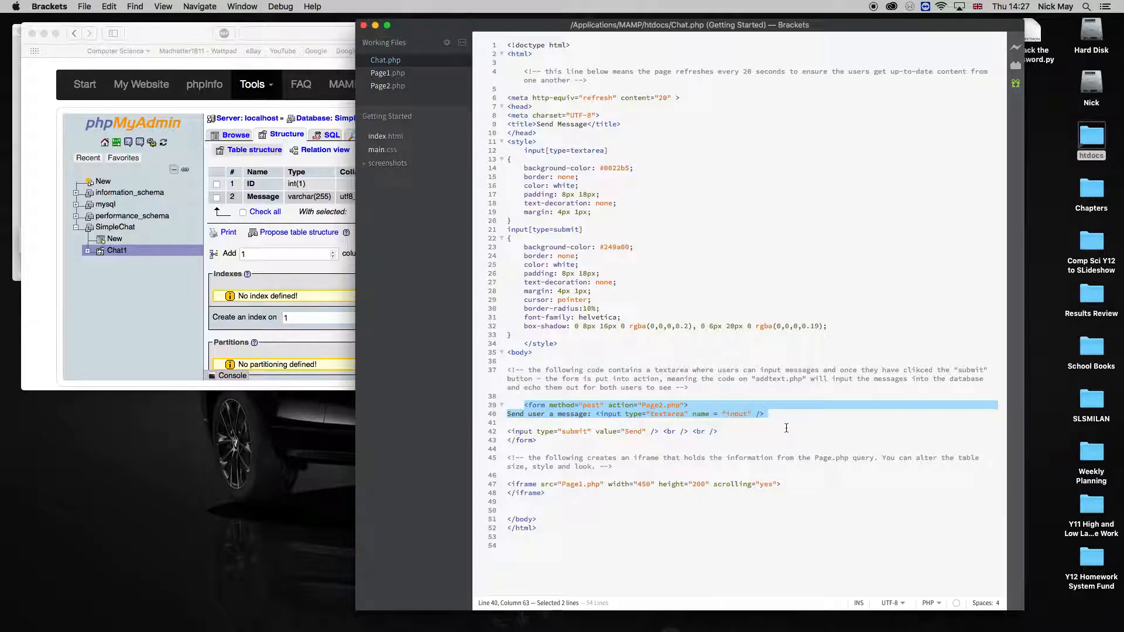
left_click(730, 413)
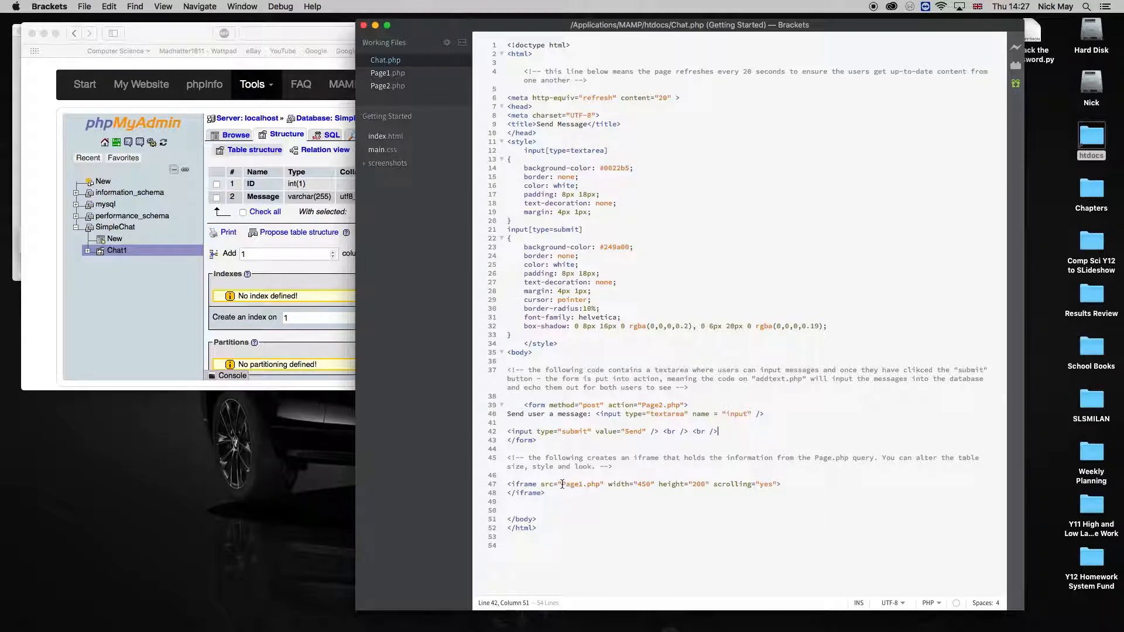
double_click(579, 484)
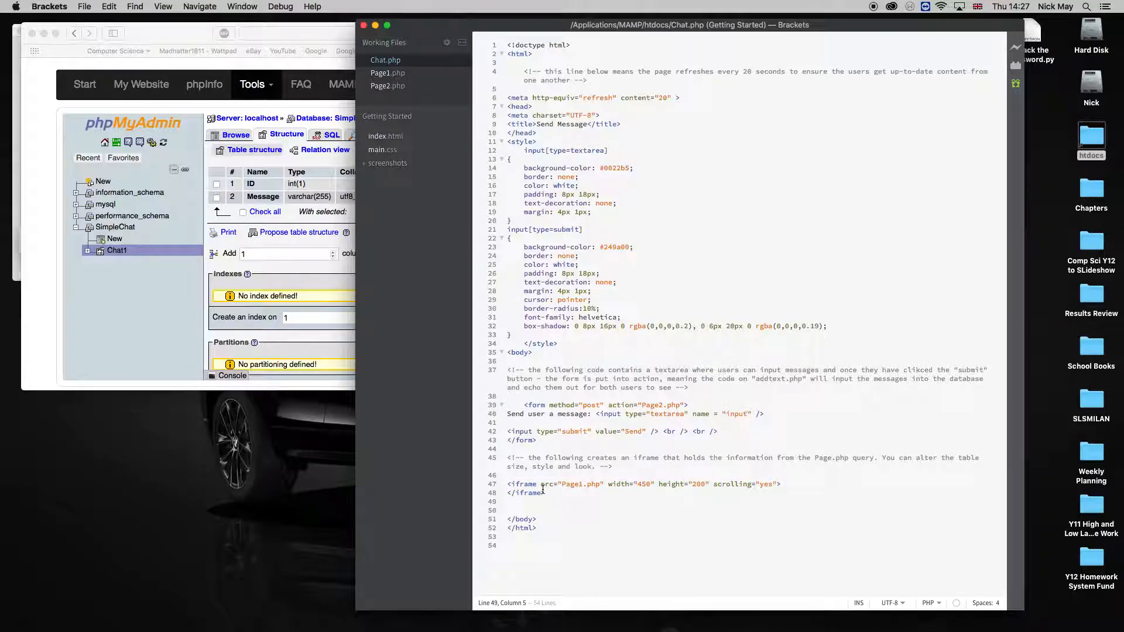
mouse_move(647, 284)
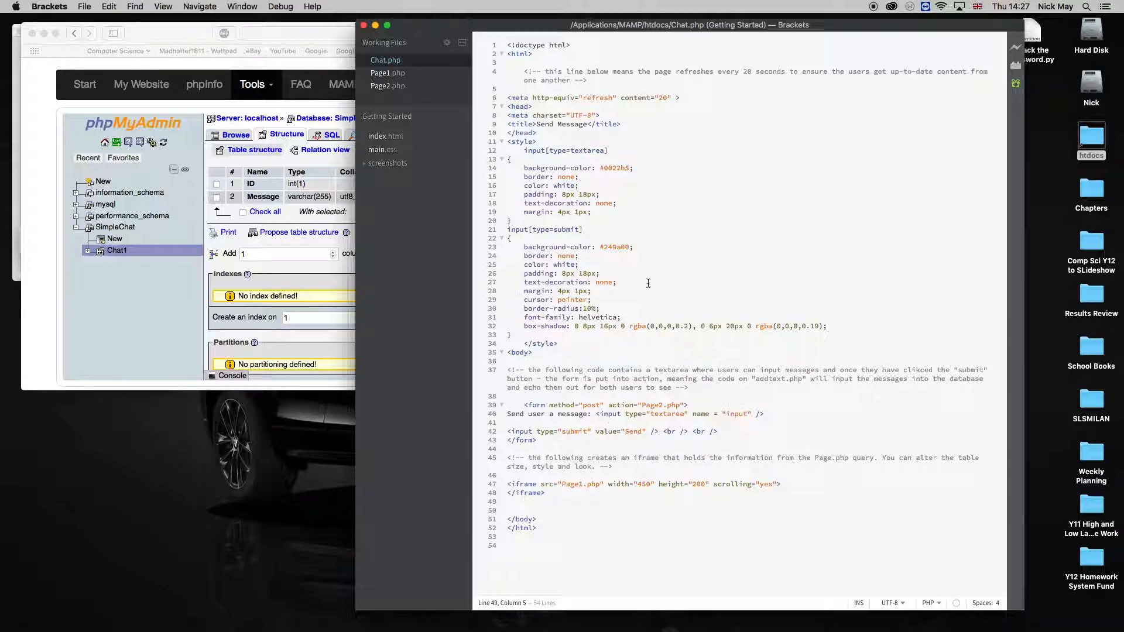
Review Page1.php's query that selects and echoes every Chat1 message
left_click(387, 73)
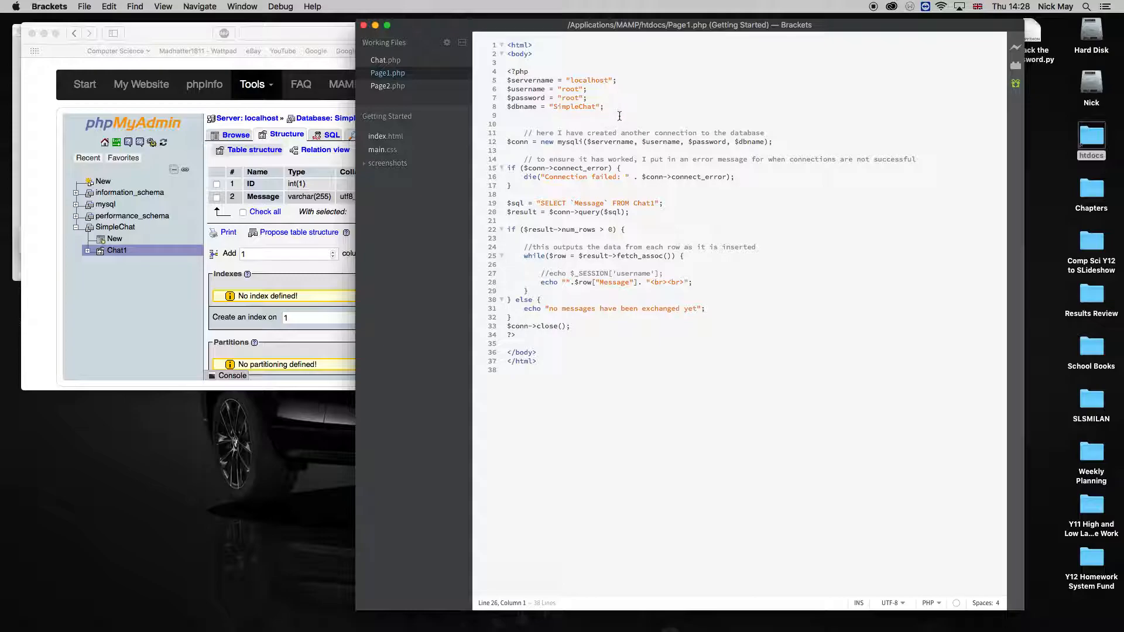
mouse_move(615, 239)
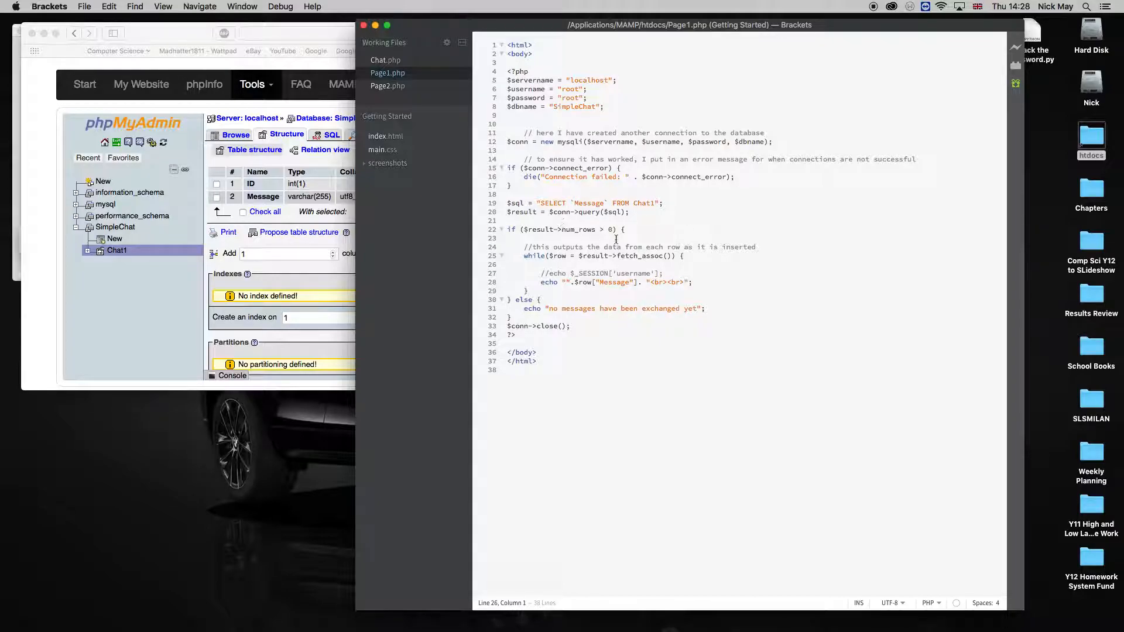
left_click(386, 61)
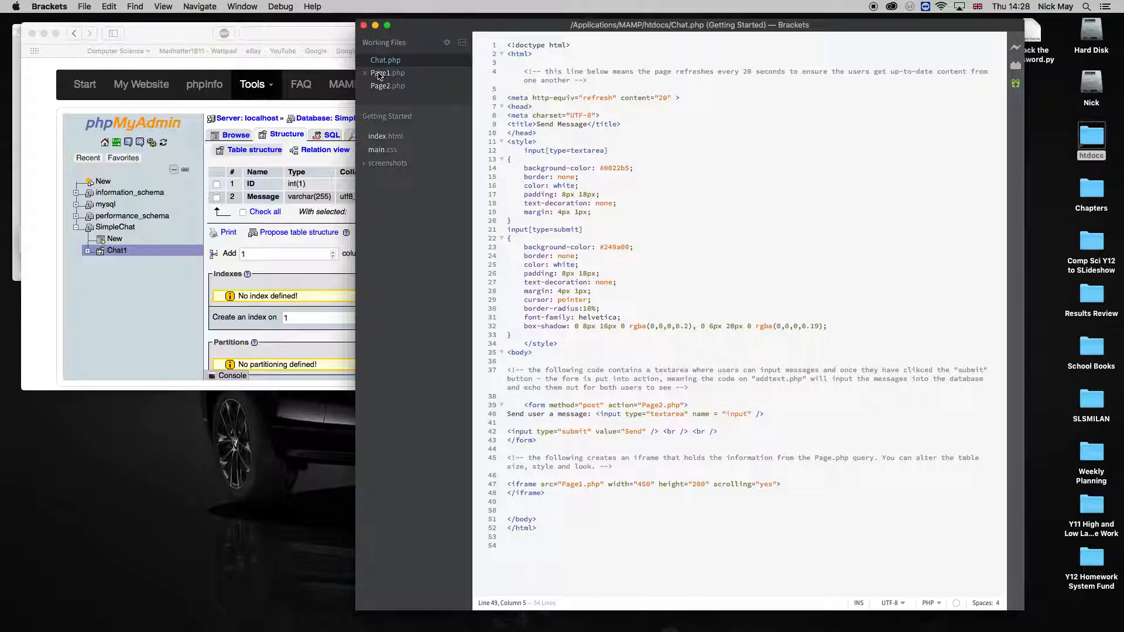
left_click(387, 73)
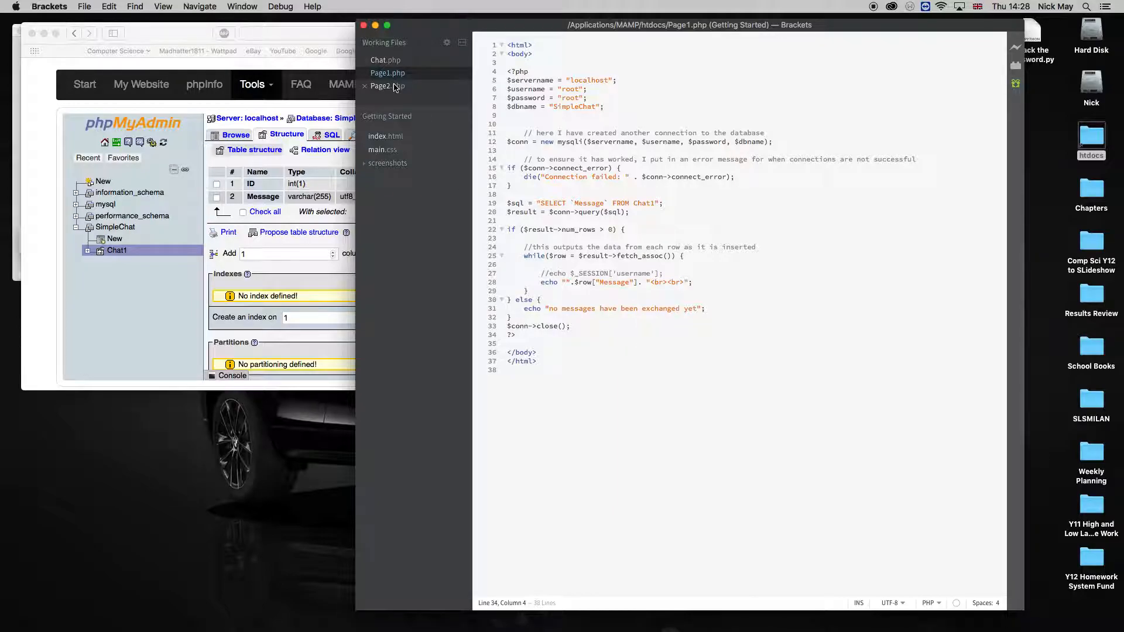
left_click(387, 86)
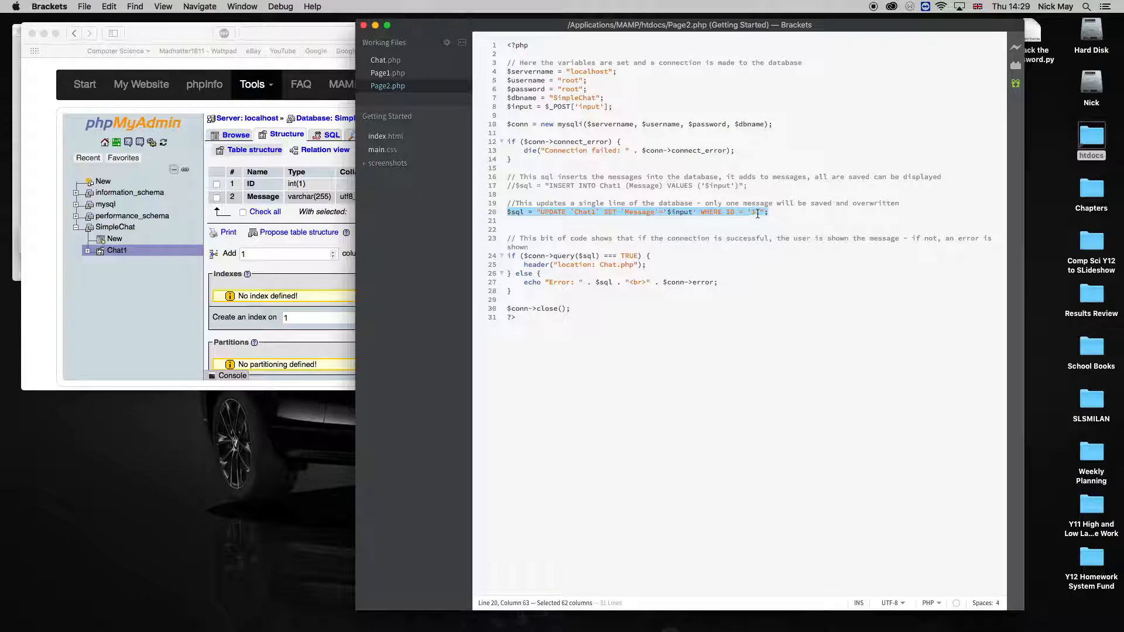
Highlight Page2.php's active UPDATE `Chat1` statement on line 20
left_click(767, 212)
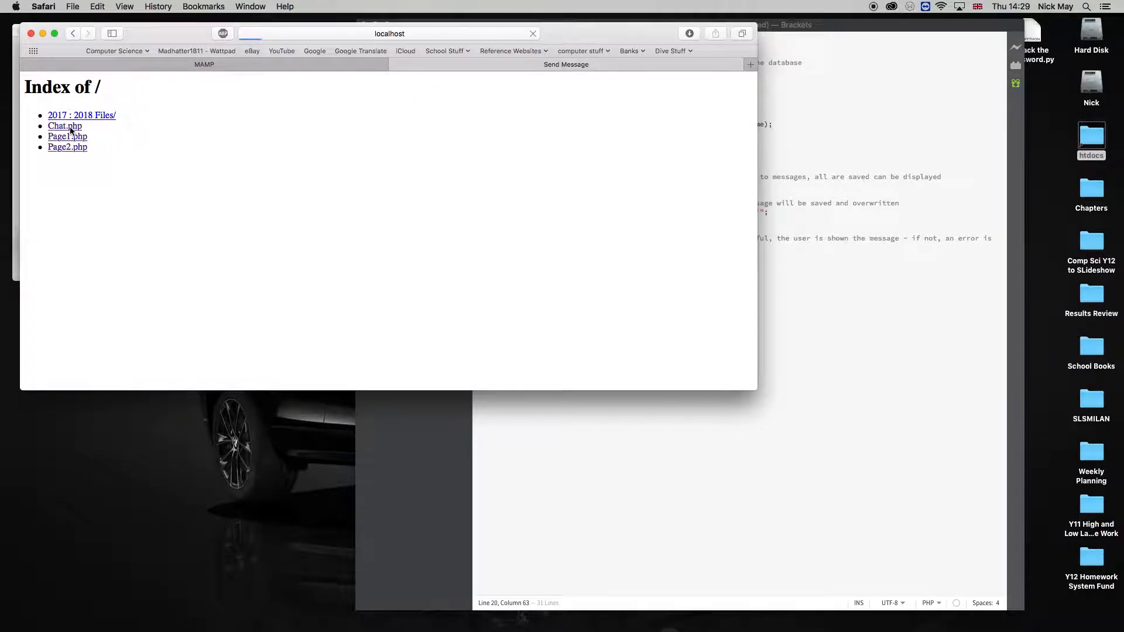
Load Chat.php from localhost in Safari and send the message 'hello'
left_click(65, 126)
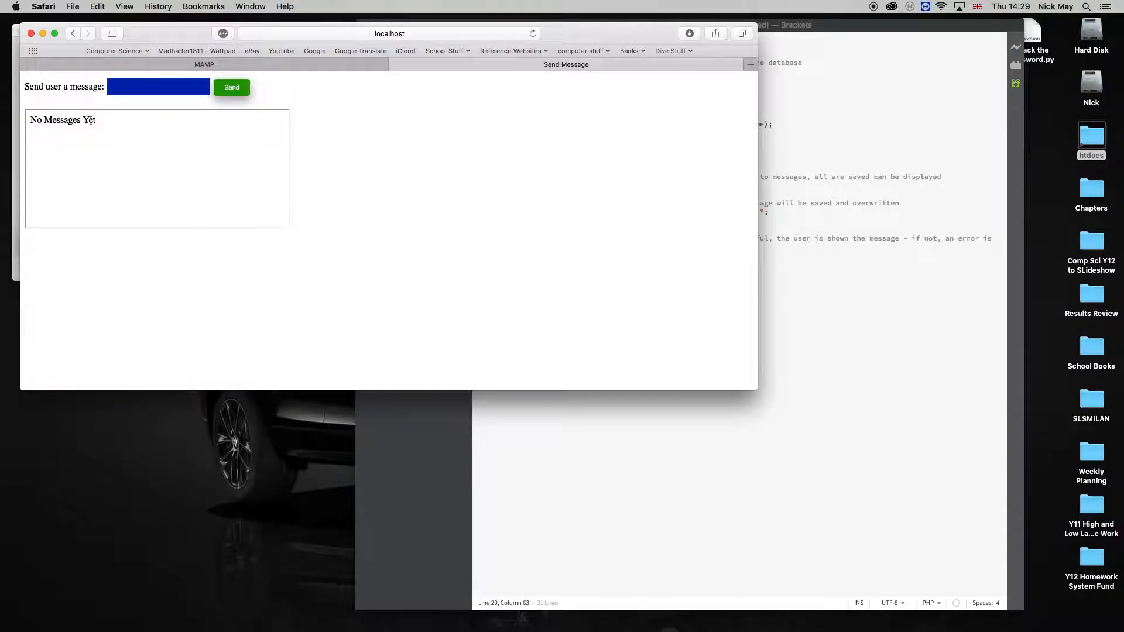
left_click(157, 87)
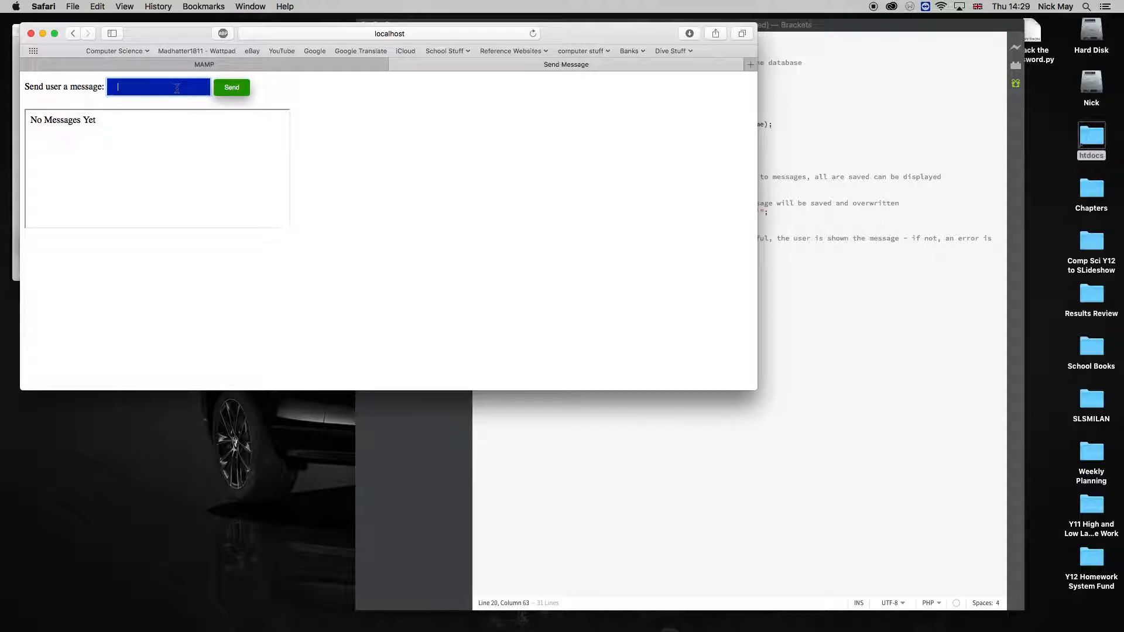
type("hellop")
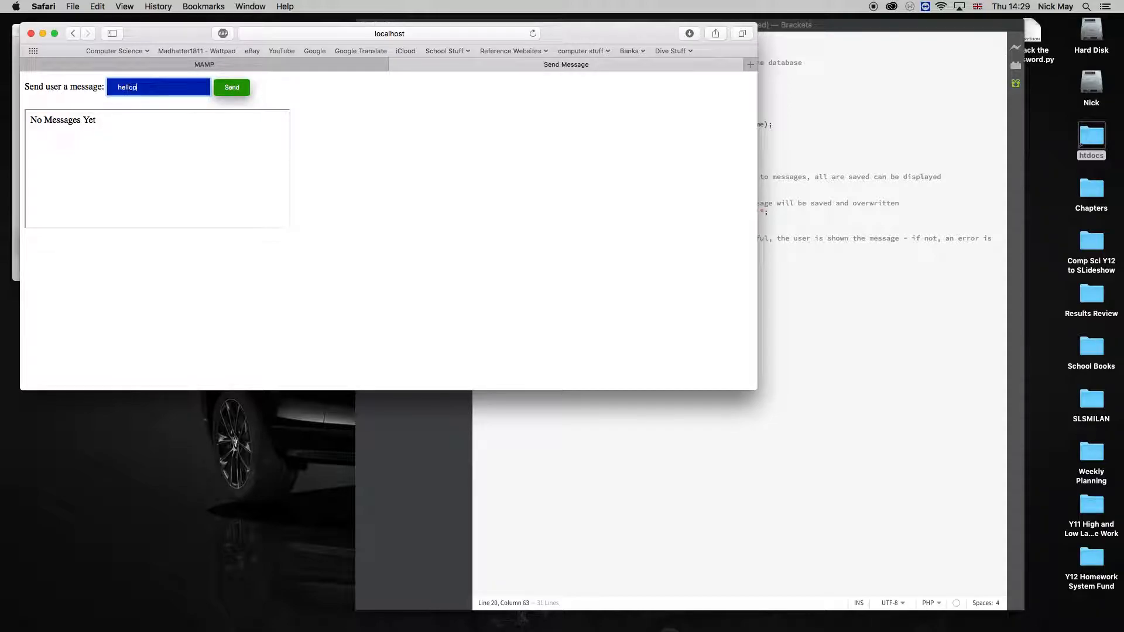
left_click(230, 87)
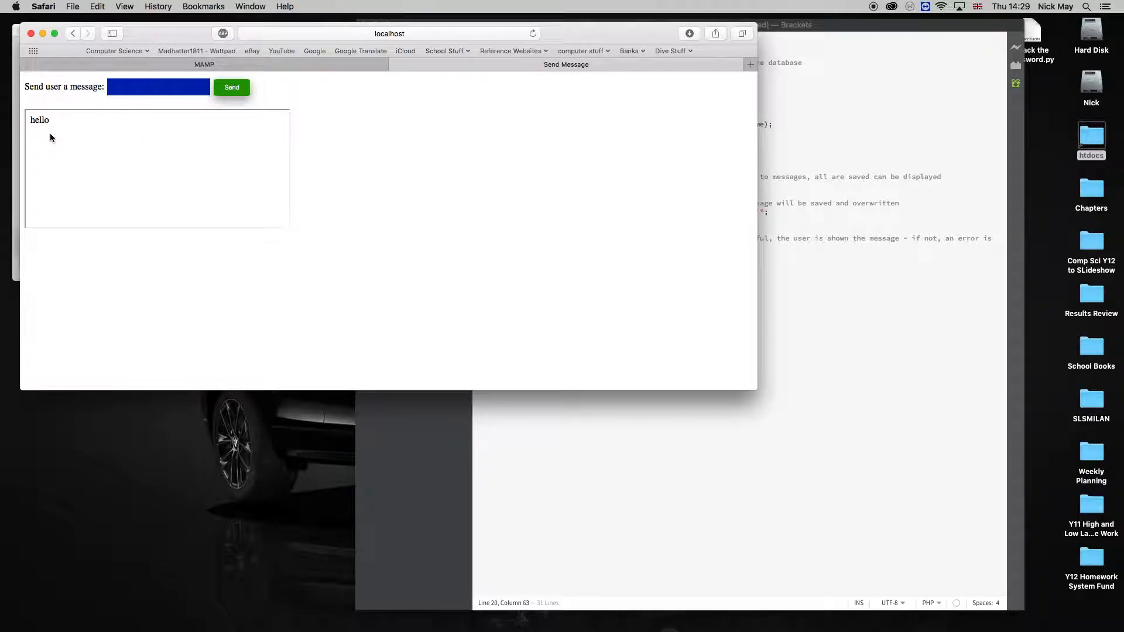
Send 'hi' from the chat page and browse Chat1 to see it replace 'hello'
left_click(204, 64)
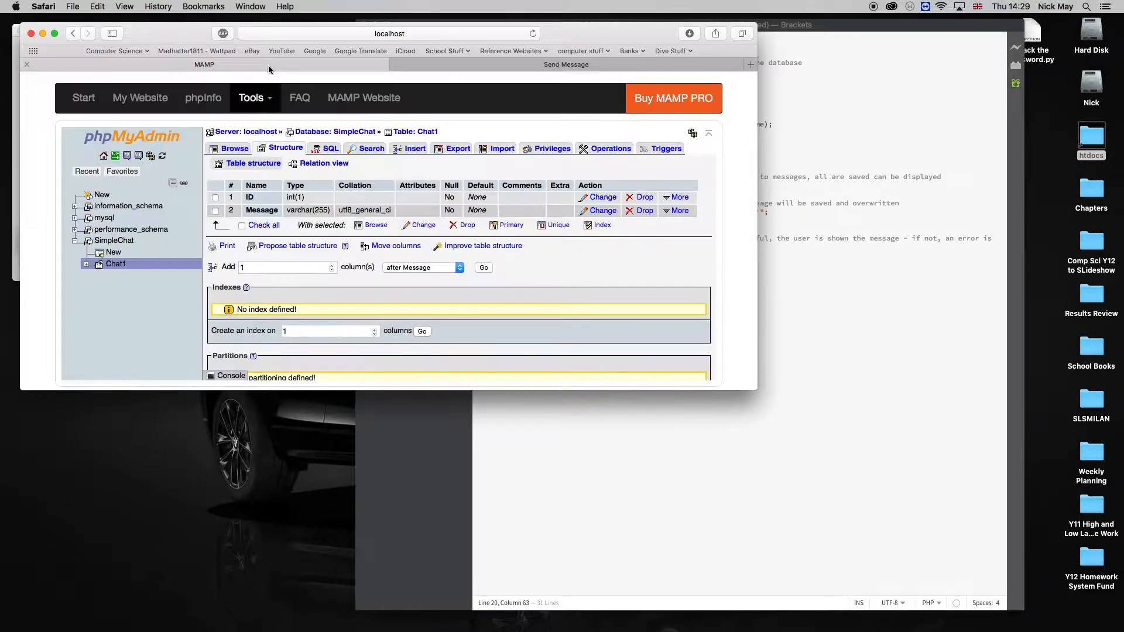
left_click(234, 149)
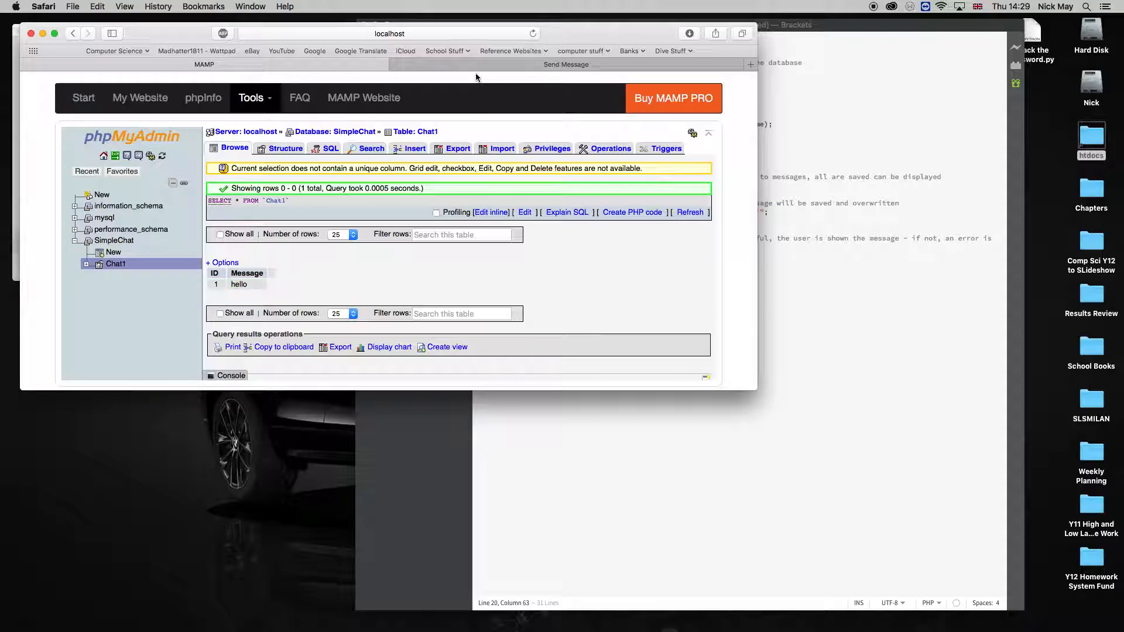
left_click(565, 64)
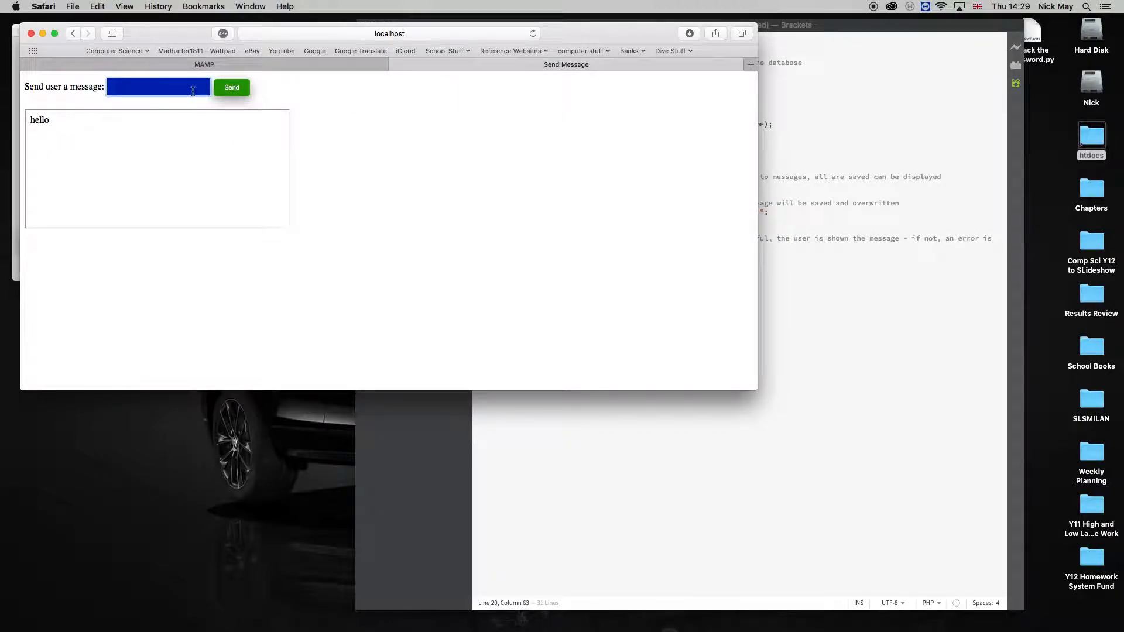
type("hi")
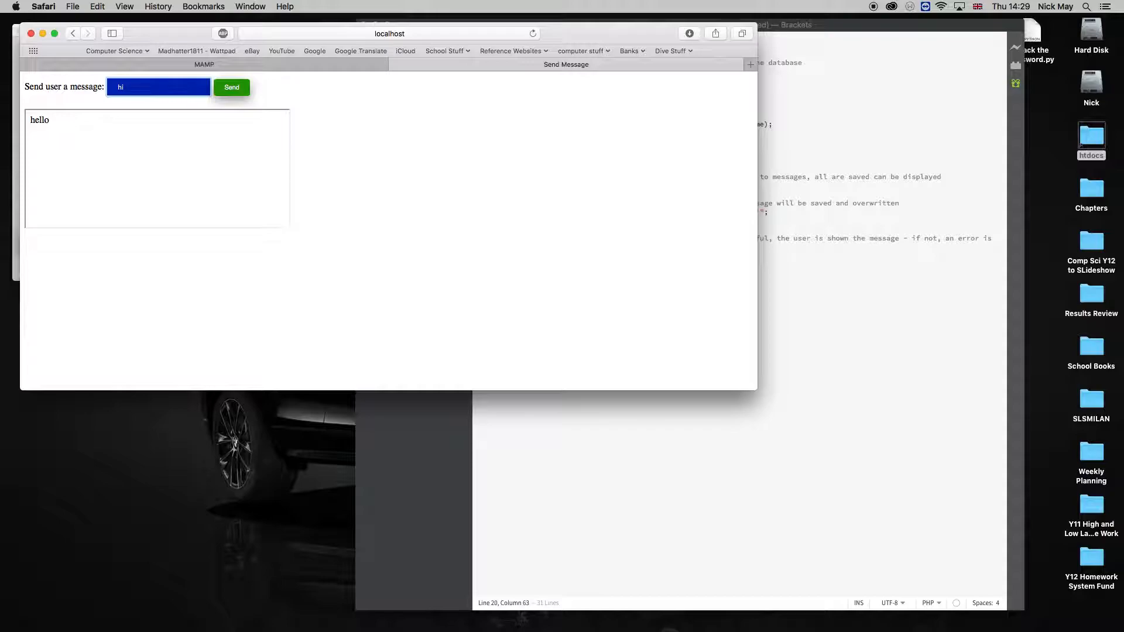
left_click(231, 87)
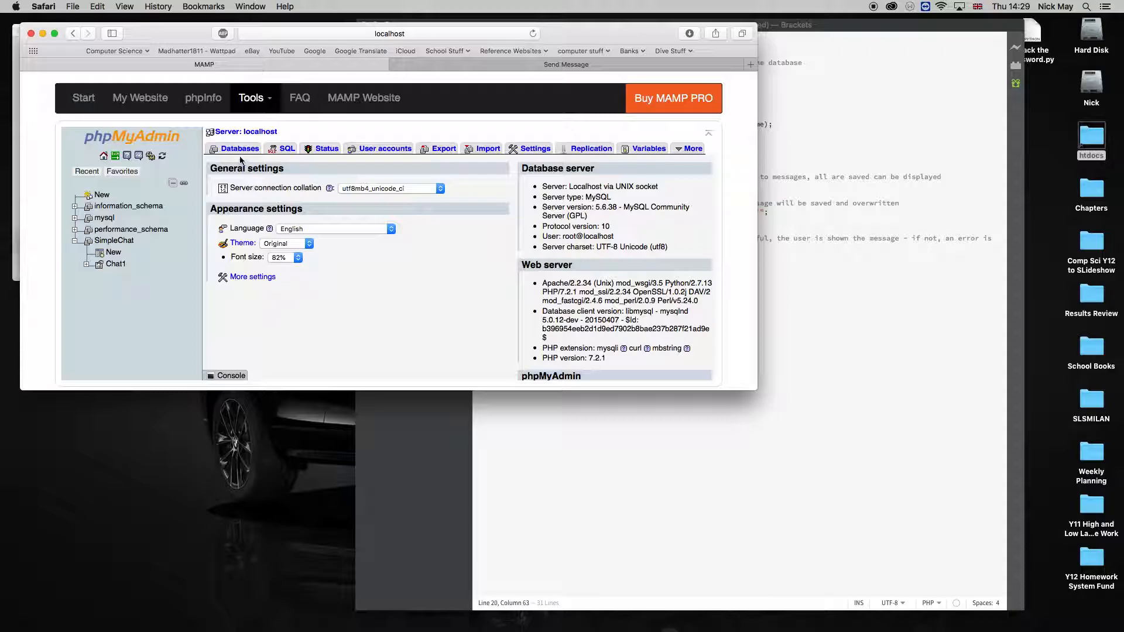
left_click(115, 264)
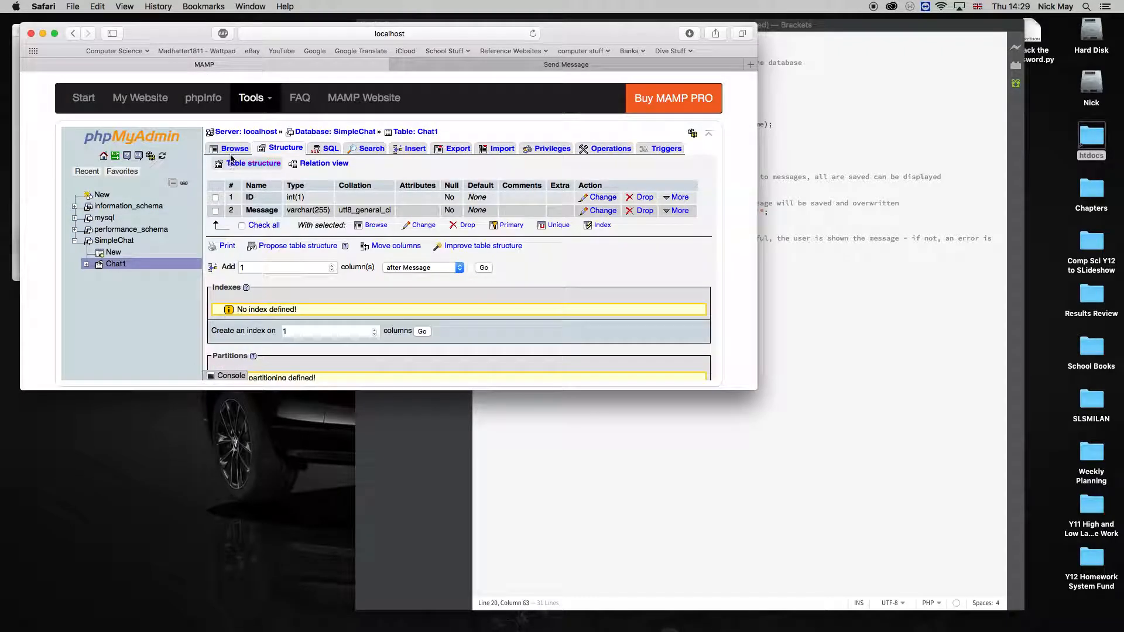
left_click(234, 148)
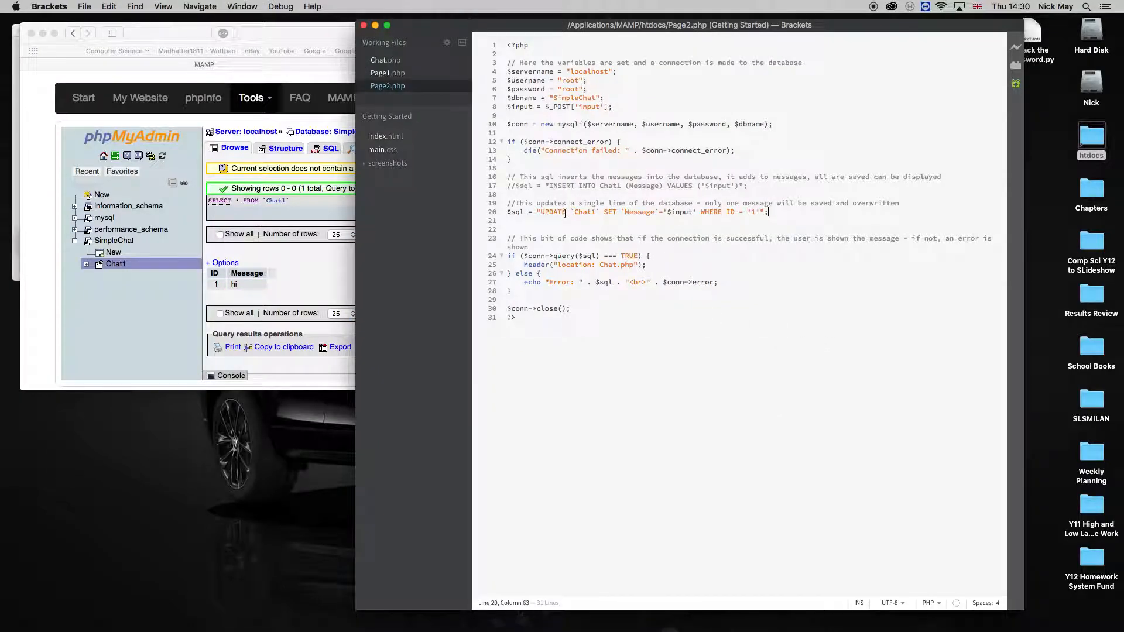
Select the word UPDATE in Page2.php's SQL query
double_click(551, 212)
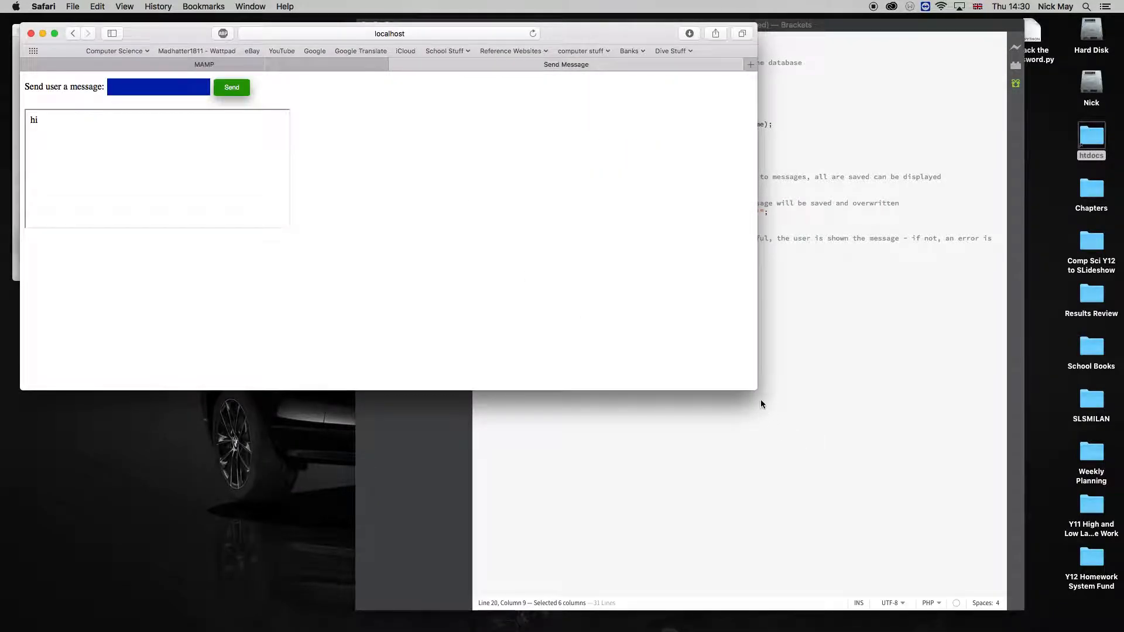
Narrow Safari, load localhost:8888/Chat.php in Chrome, and send 'hello' from Safari
left_click_drag(757, 390, 519, 555)
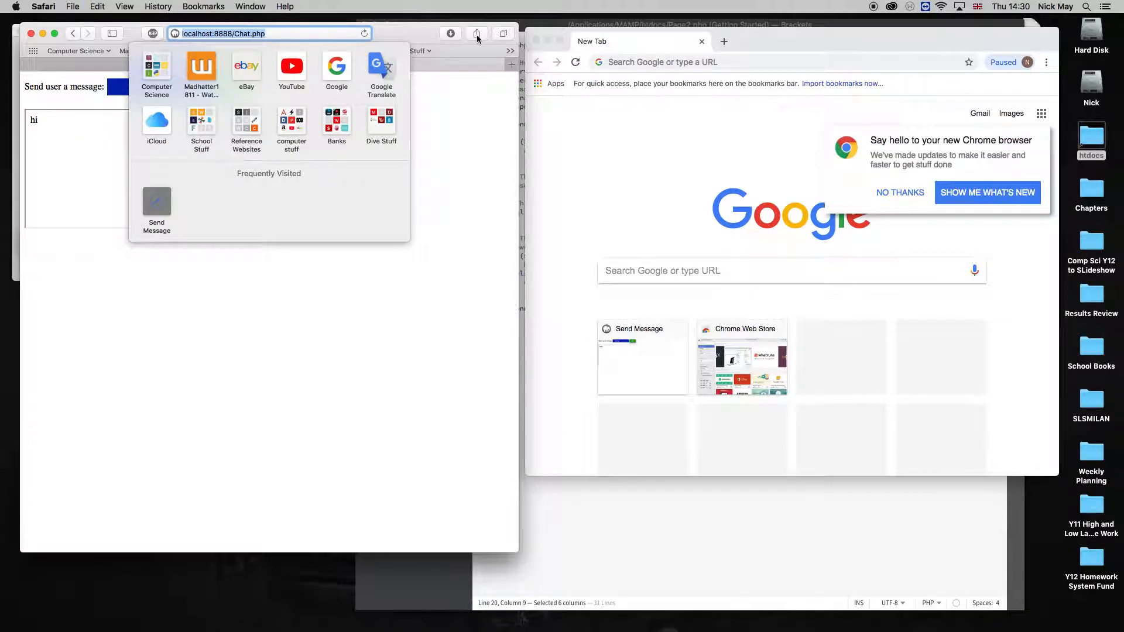
type("http://localhost:8888/Chat.php")
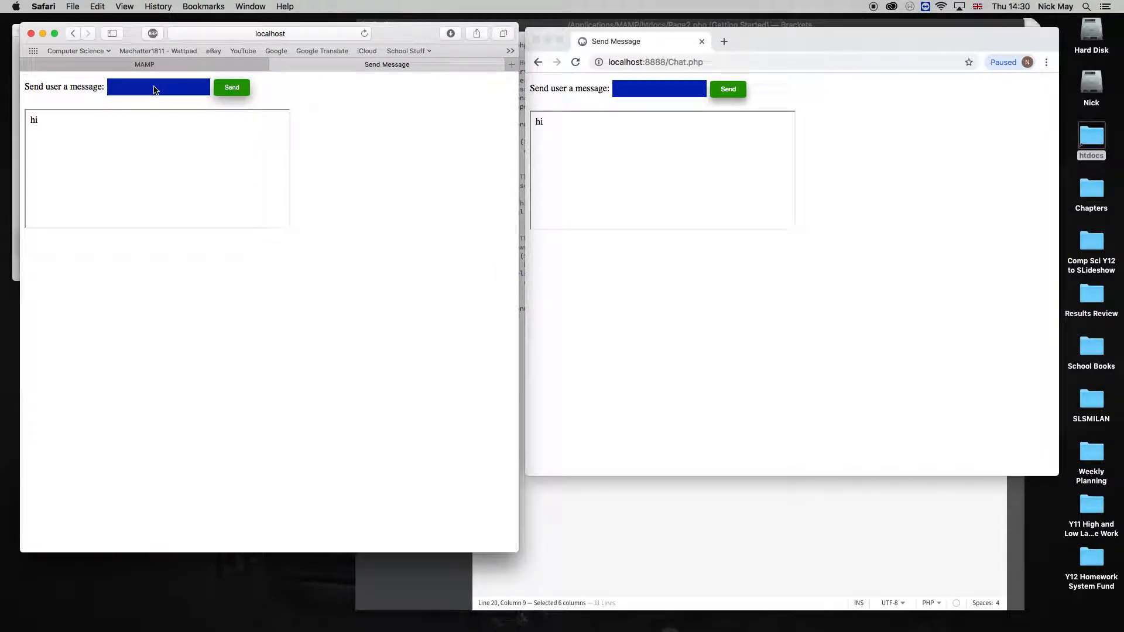
type("hi")
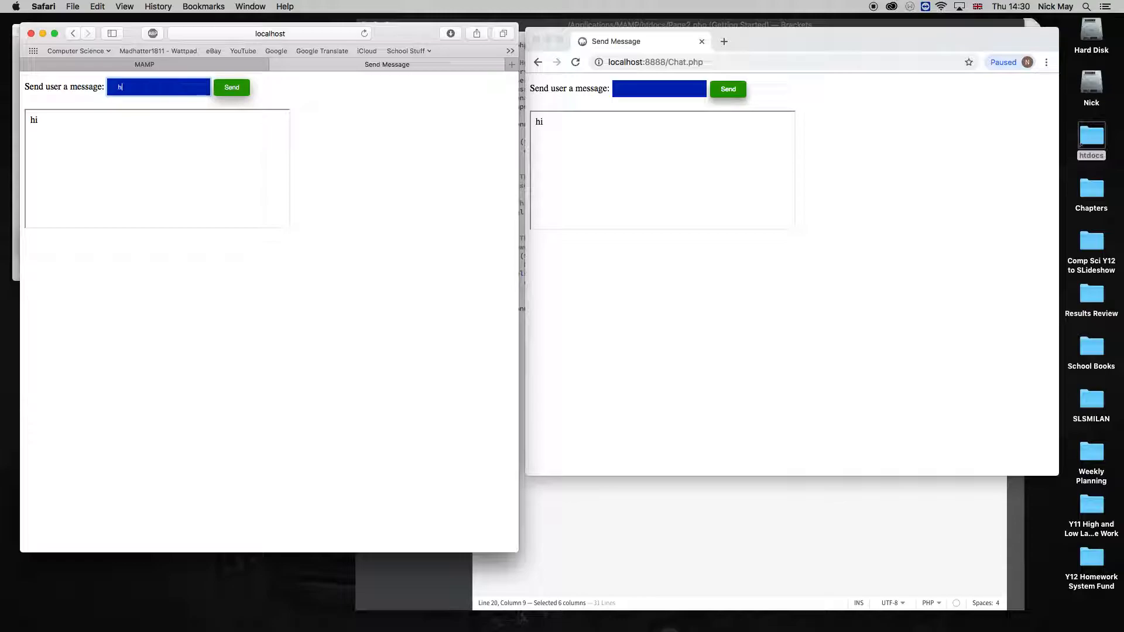
type("hello")
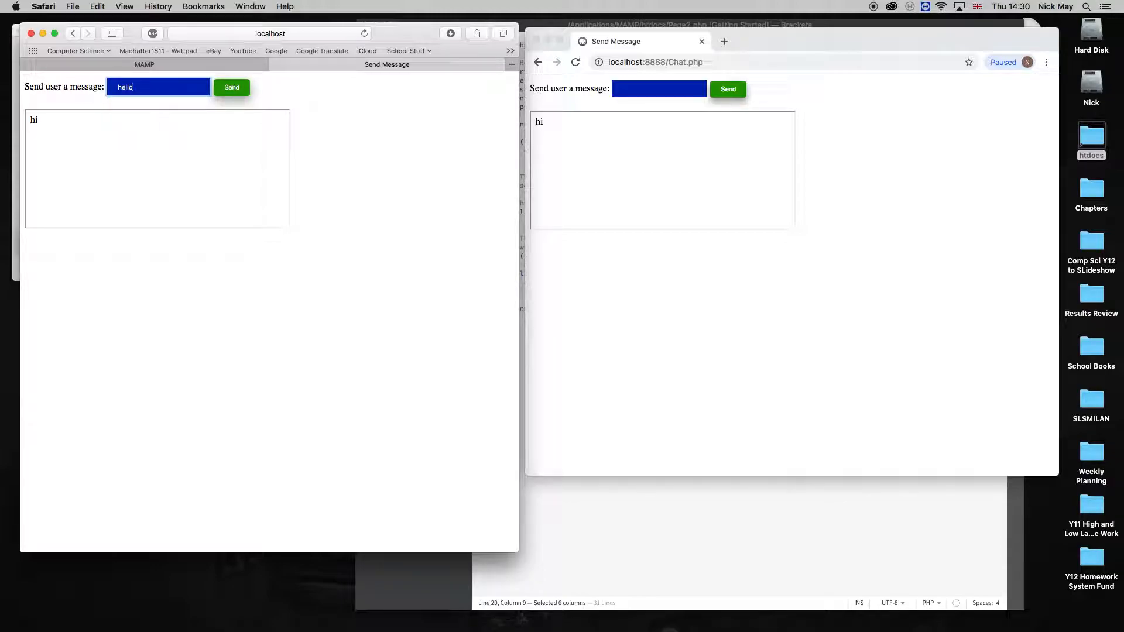
left_click(230, 87)
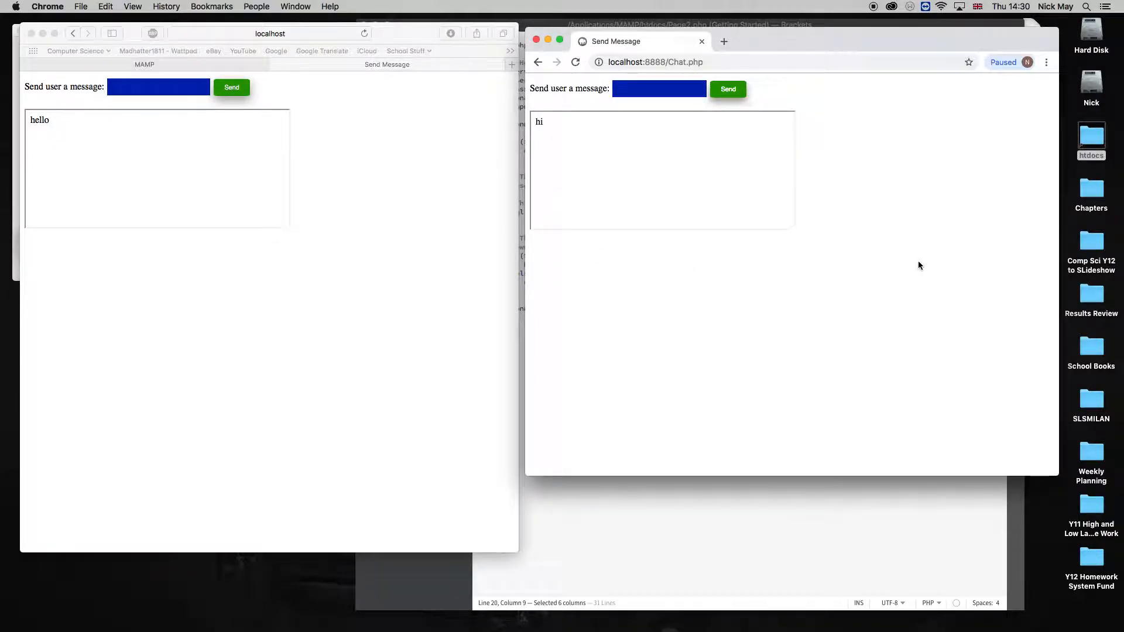
mouse_move(720, 278)
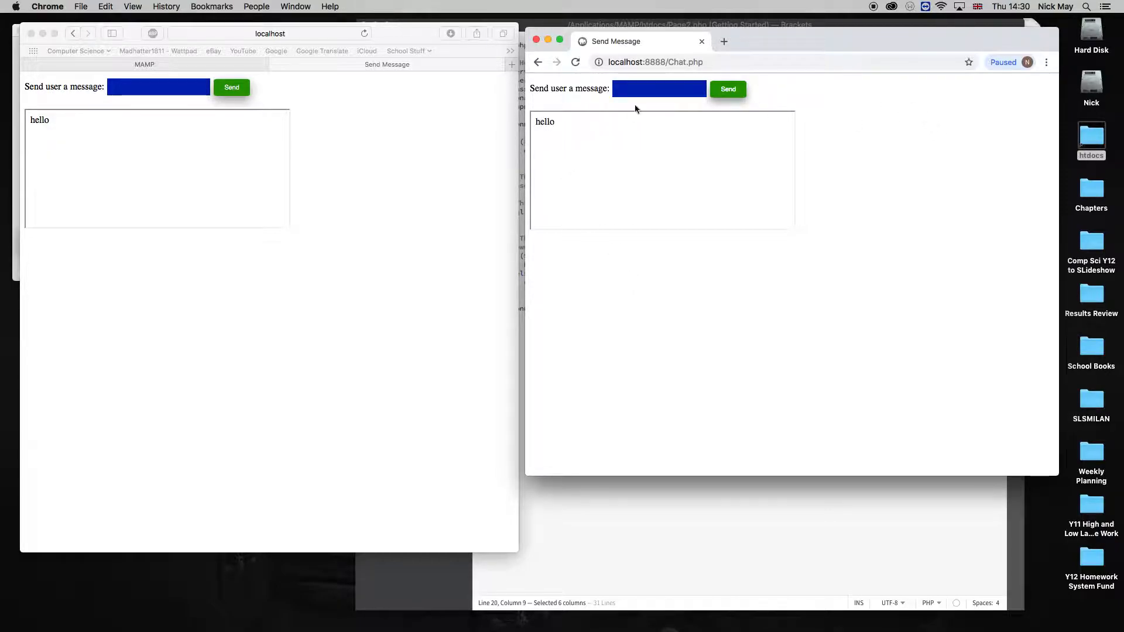
Send 'Hi Nick' from Chrome's chat page
type("Hi")
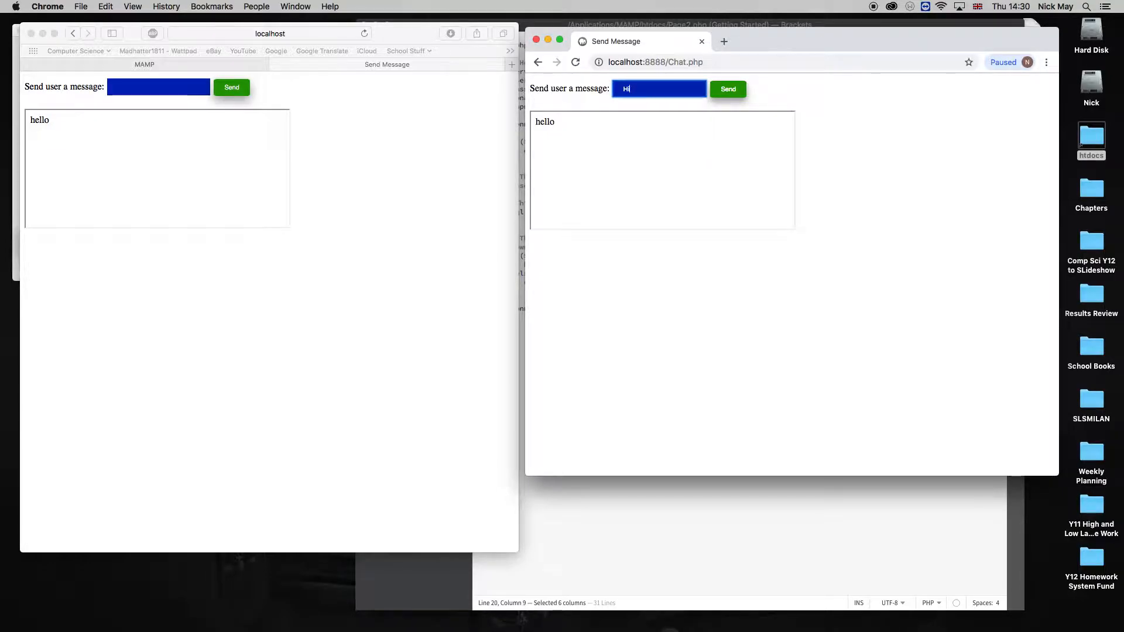
type("Nick")
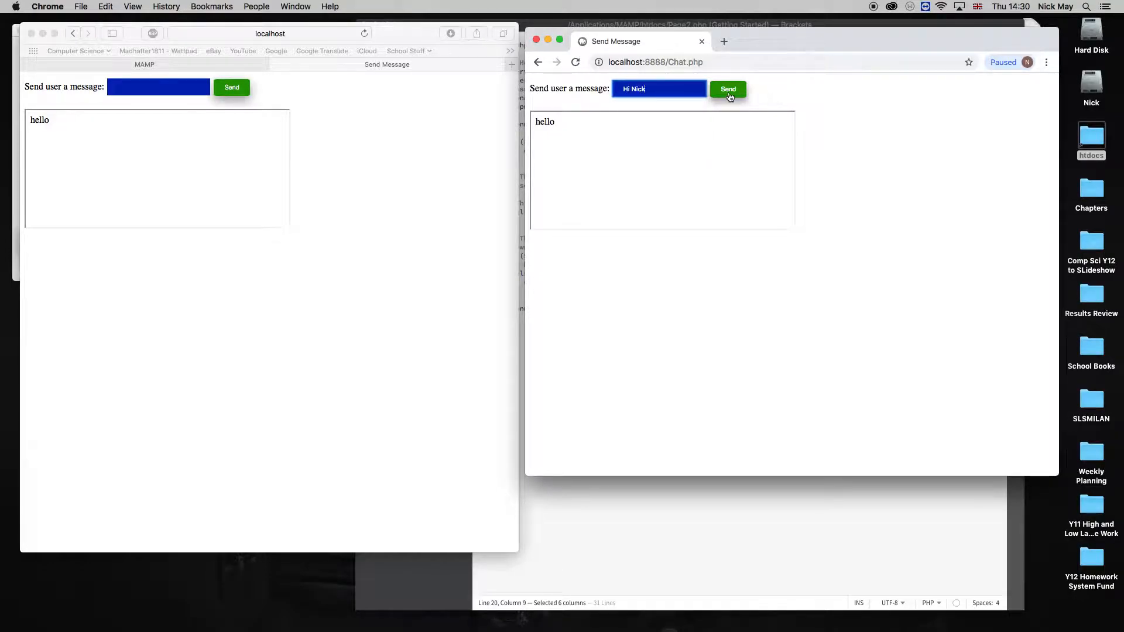
left_click(728, 89)
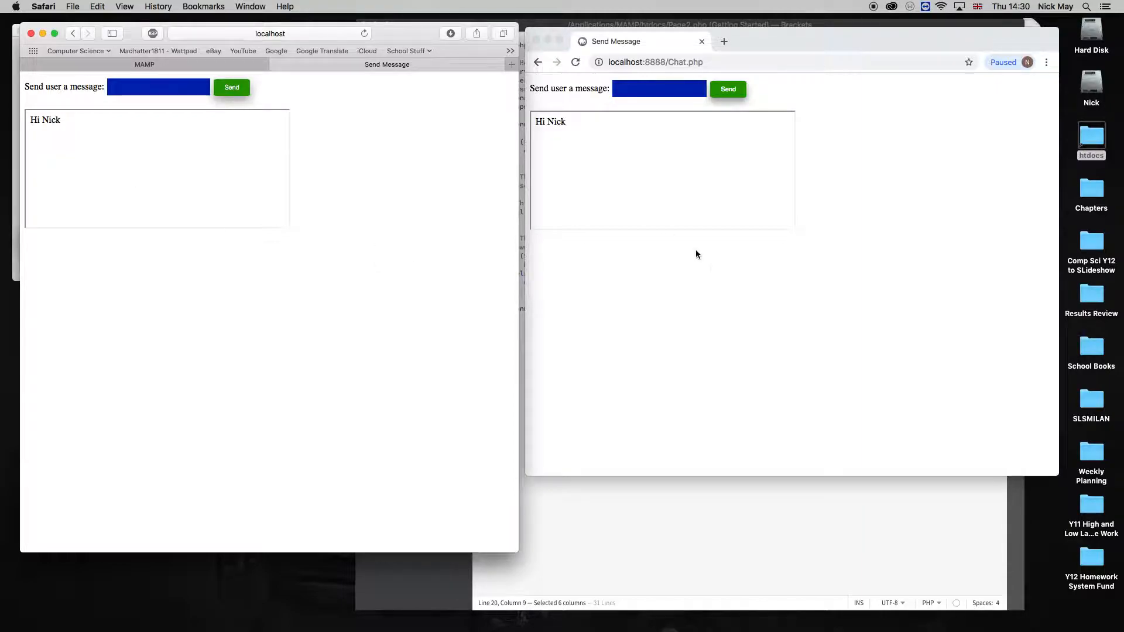
mouse_move(680, 264)
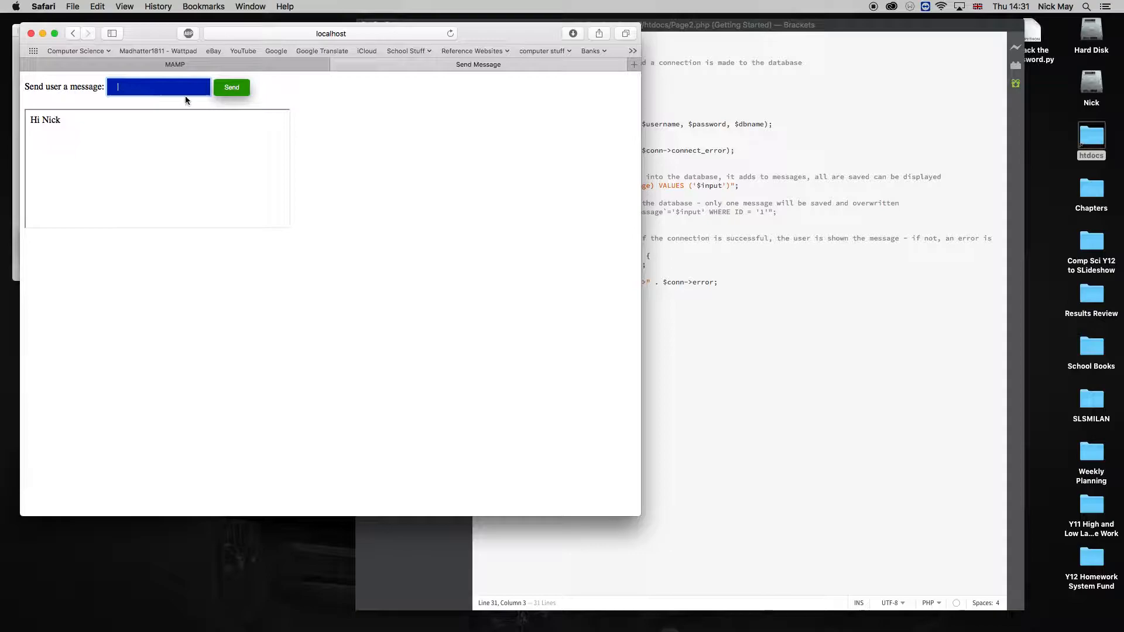
Send the test message 'Hi John' from Safari with inserting enabled
type("Hi John")
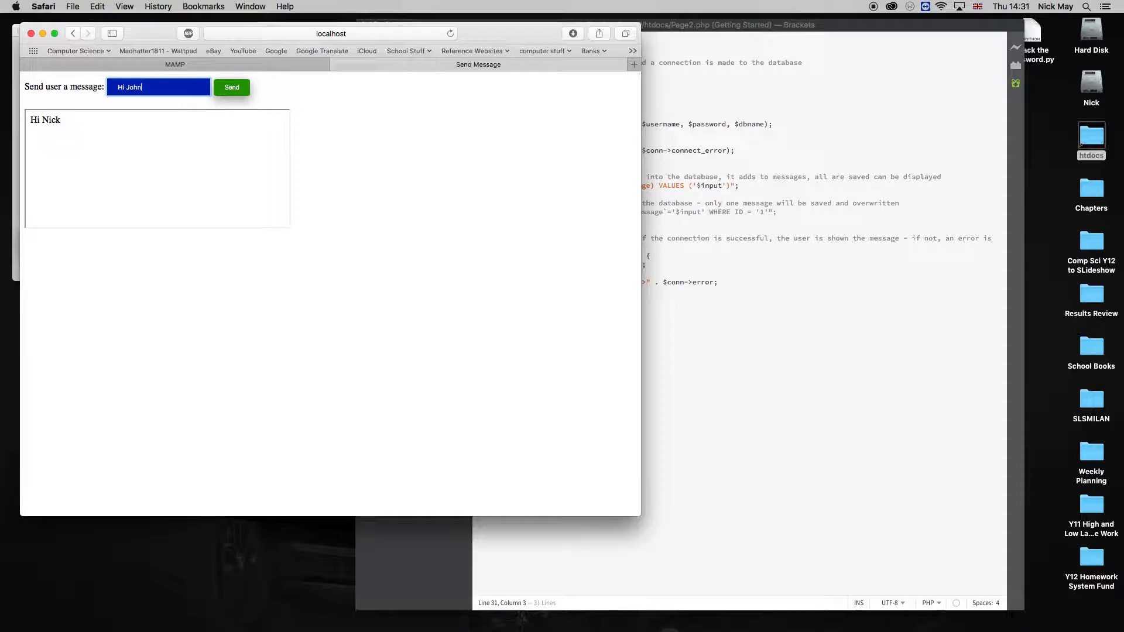
left_click(232, 86)
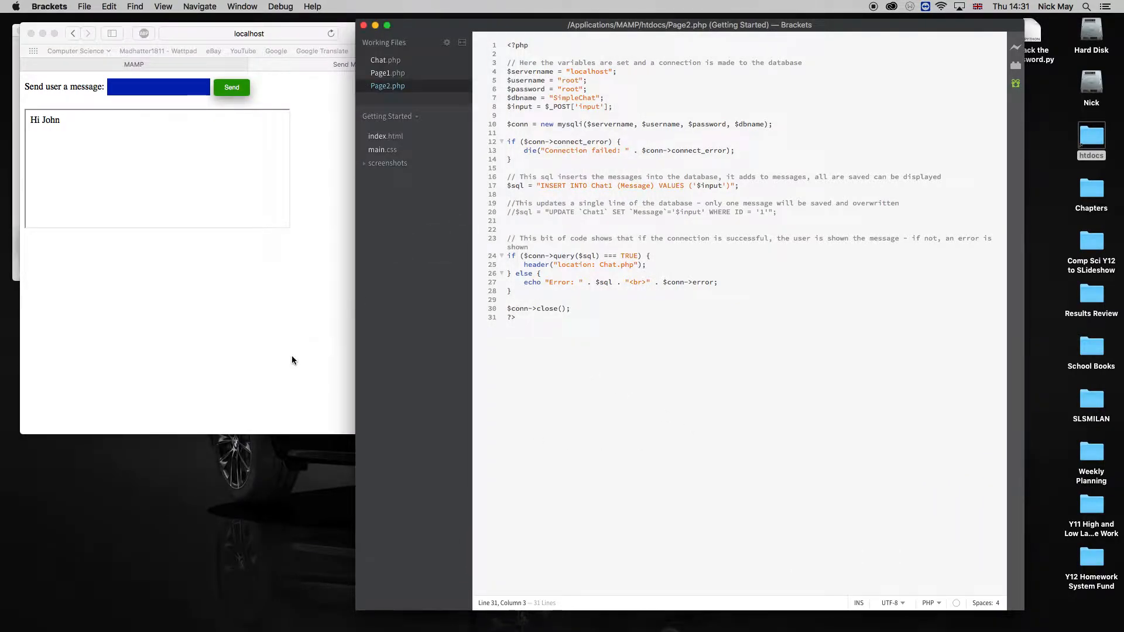
Send 'Hi John' again, then 'Hi Peter', from Safari's chat page
type("Hi")
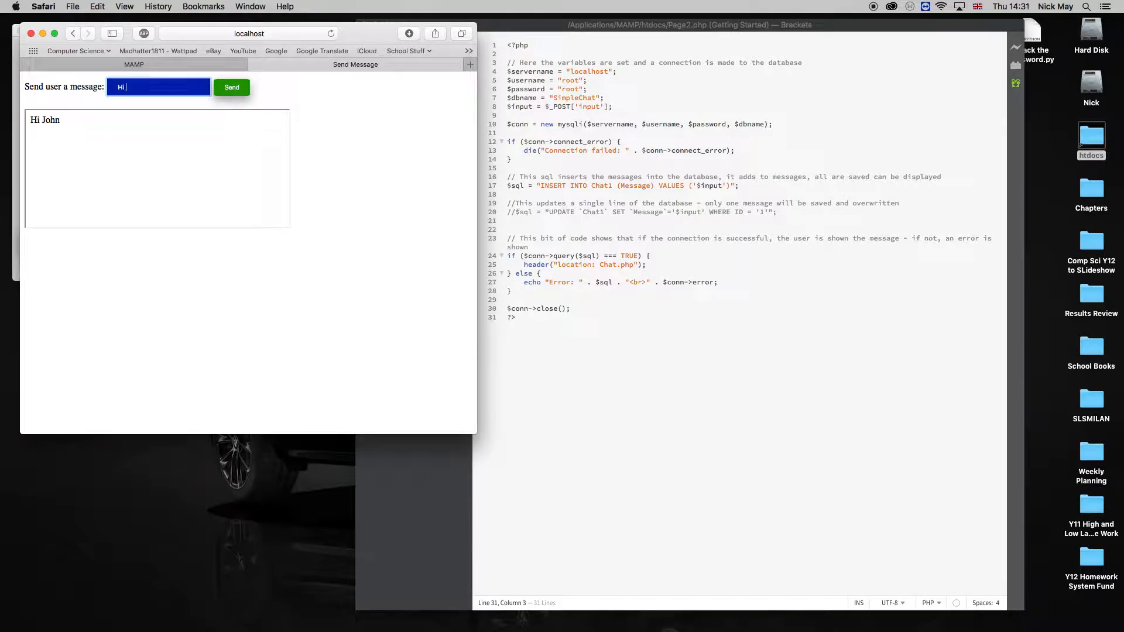
left_click(231, 87)
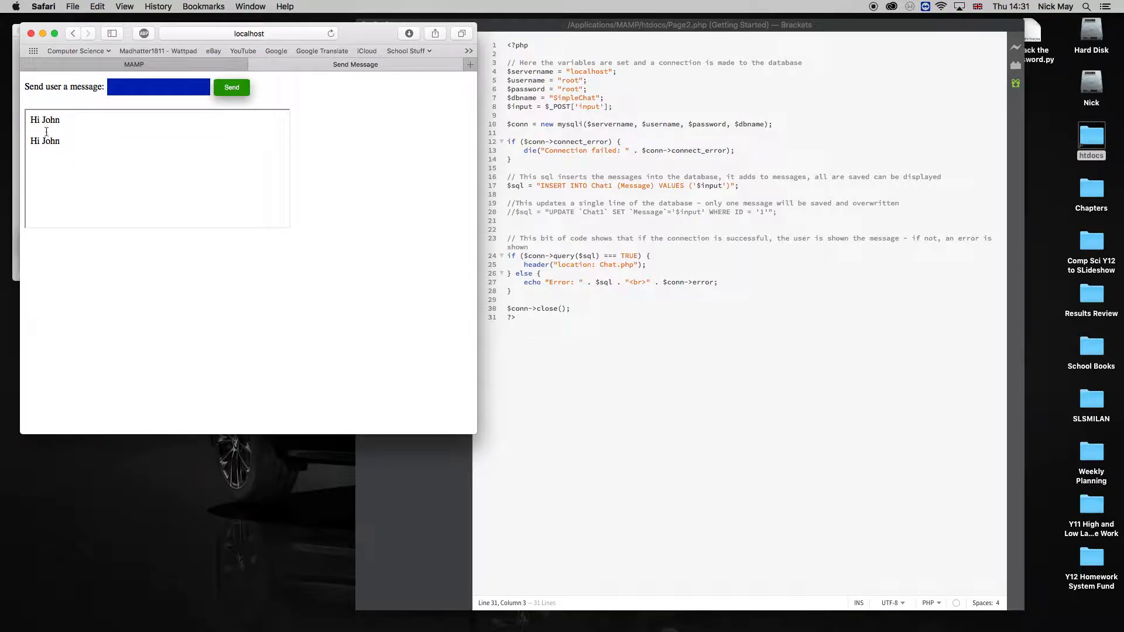
left_click(157, 87)
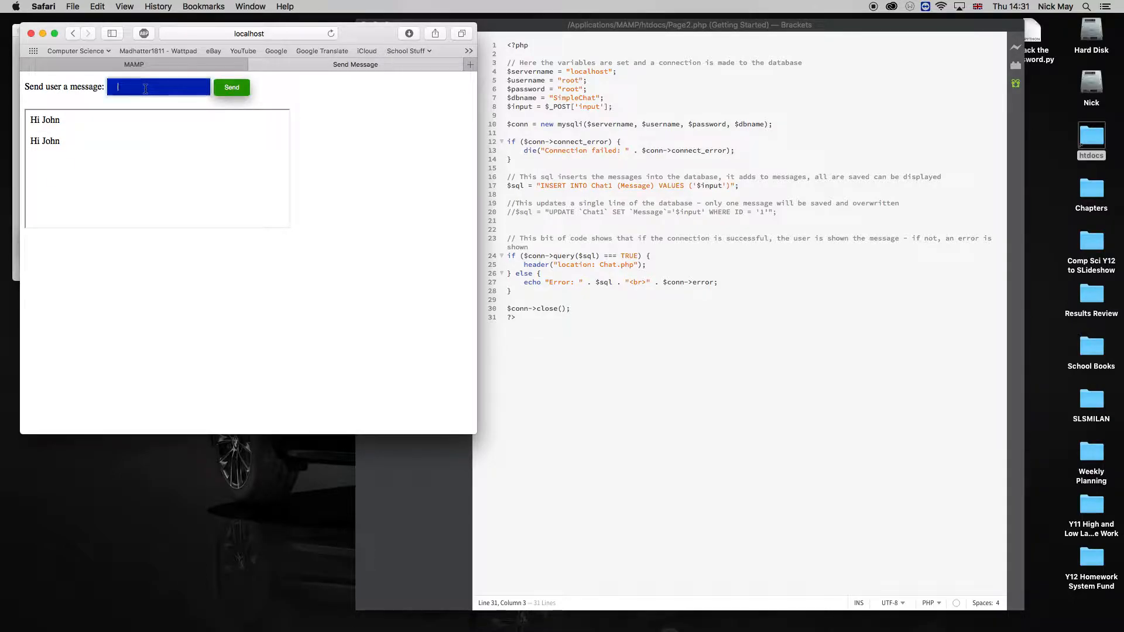
type("Hi Peter")
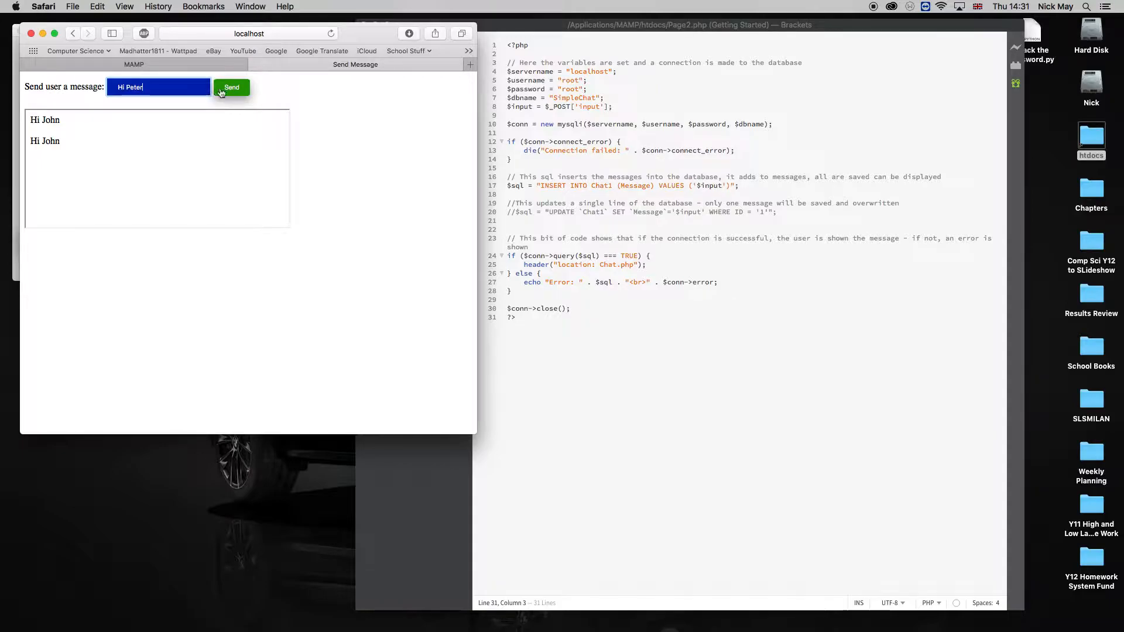
left_click(231, 87)
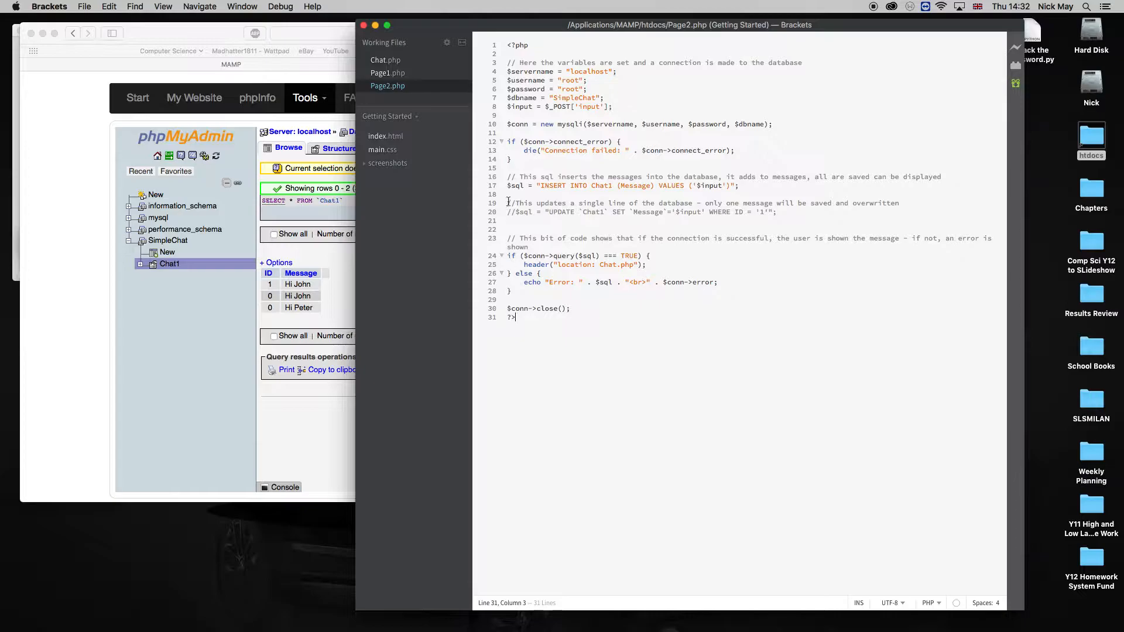
Reactivate the UPDATE query over INSERT in Page2.php, then view Page1.php and Chat.php
left_click(508, 195)
type("//")
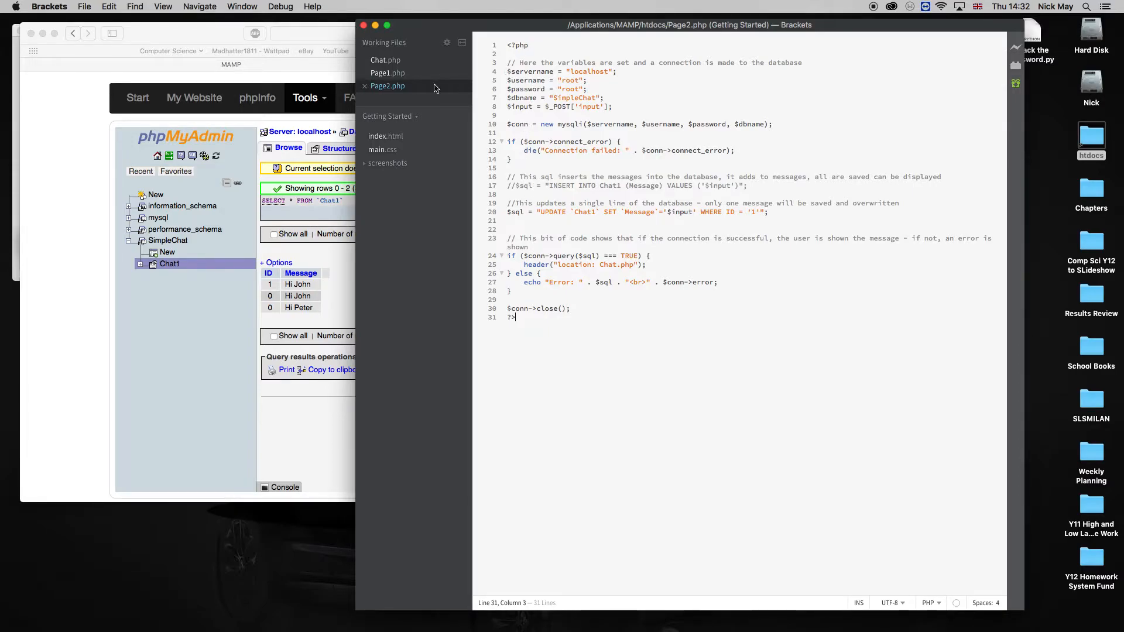
left_click(388, 73)
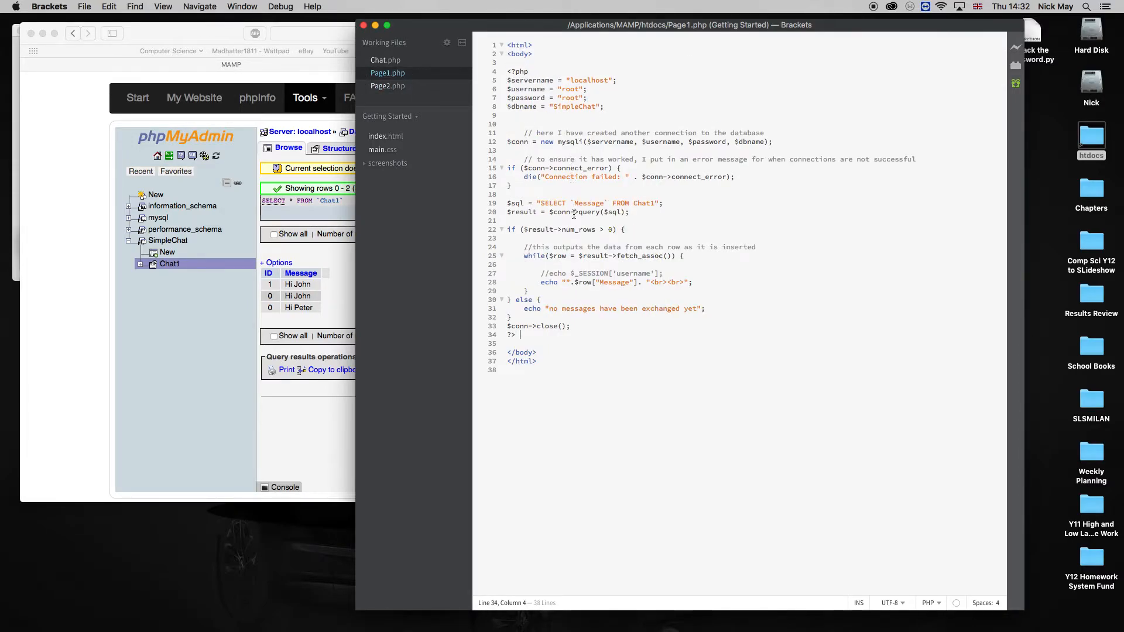
left_click(385, 60)
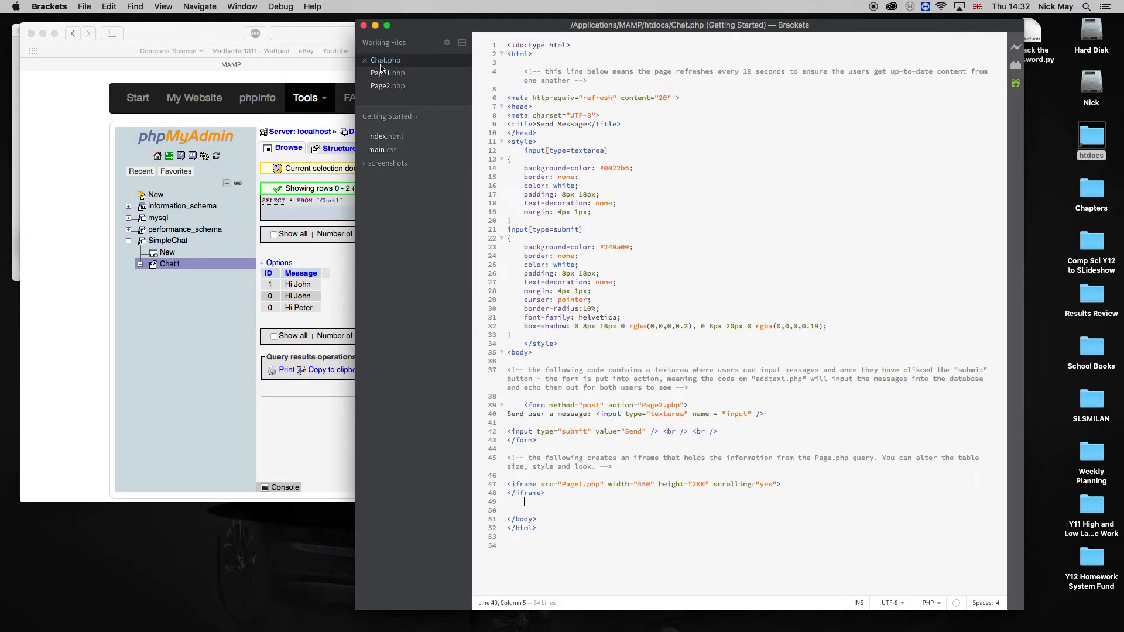